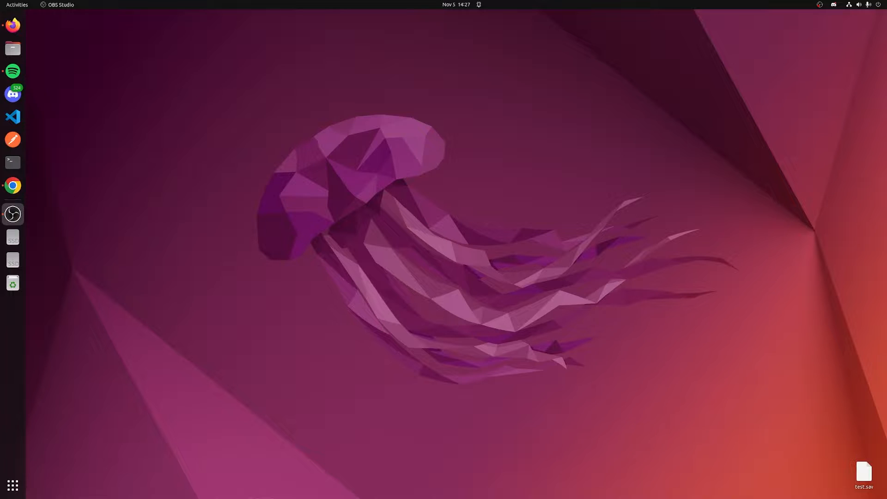
# Step: Launch the browser and maximize it on the Discord-SlashCommand-Nodejs repository page
pyautogui.click(12, 24)
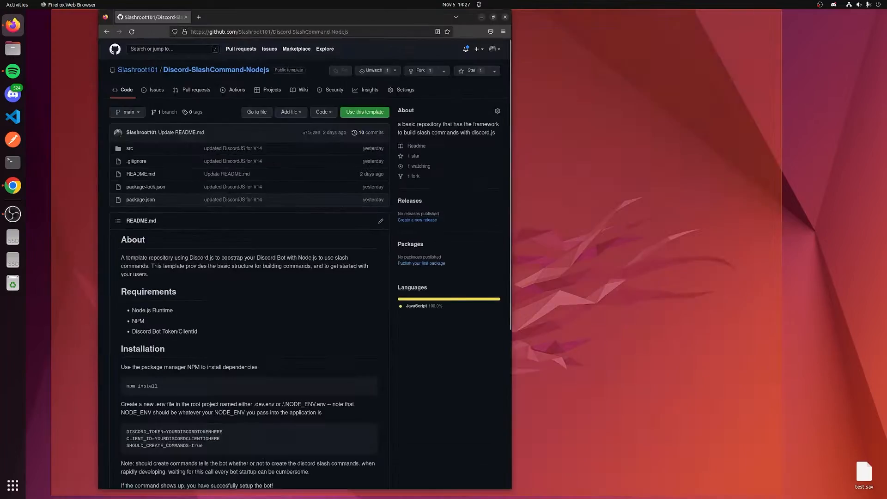
pyautogui.click(492, 17)
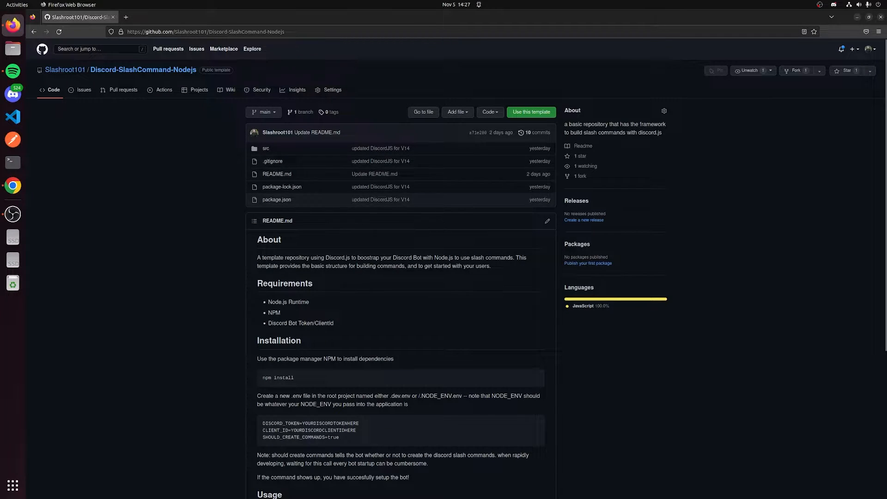
pyautogui.moveTo(530, 111)
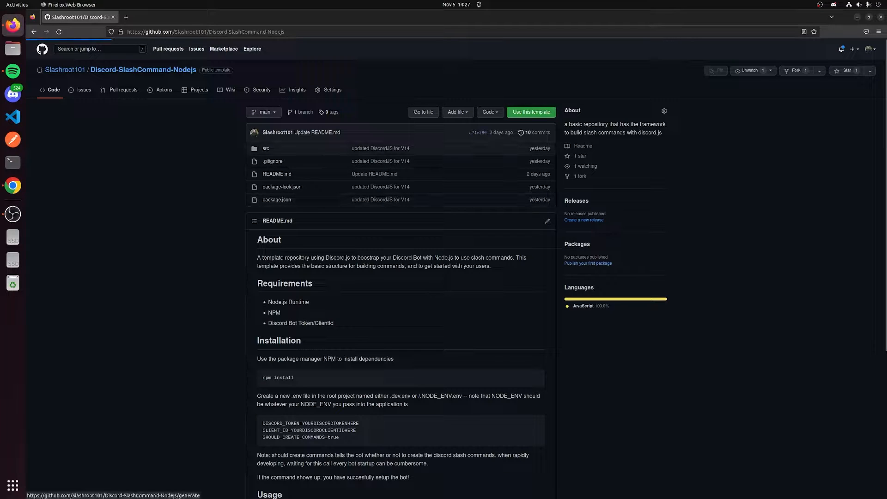
# Step: Generate a repository named discord-counting-bot, described 'a discord bot that counts!', from the template
pyautogui.click(531, 112)
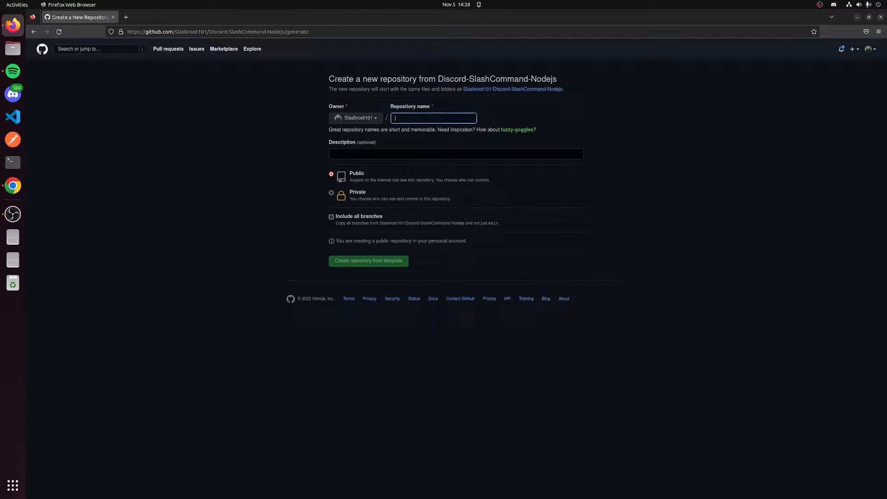
pyautogui.write('discord-counting-bot')
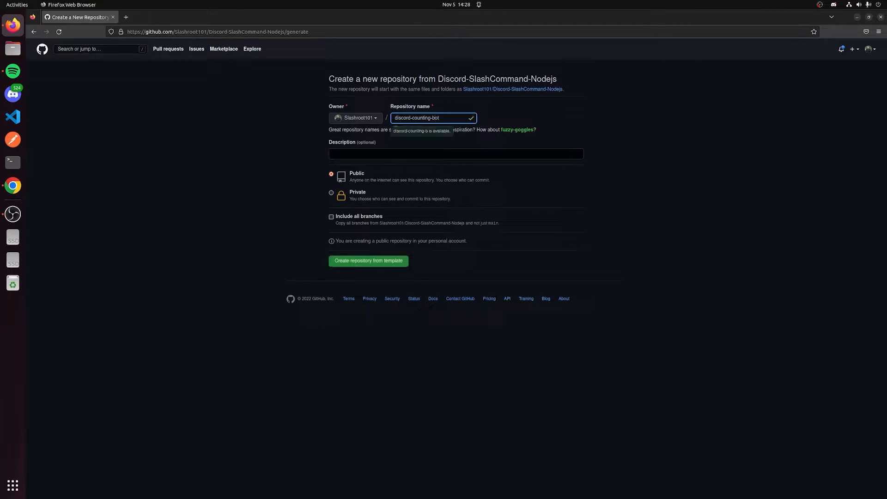
pyautogui.write('a discord bot that counts')
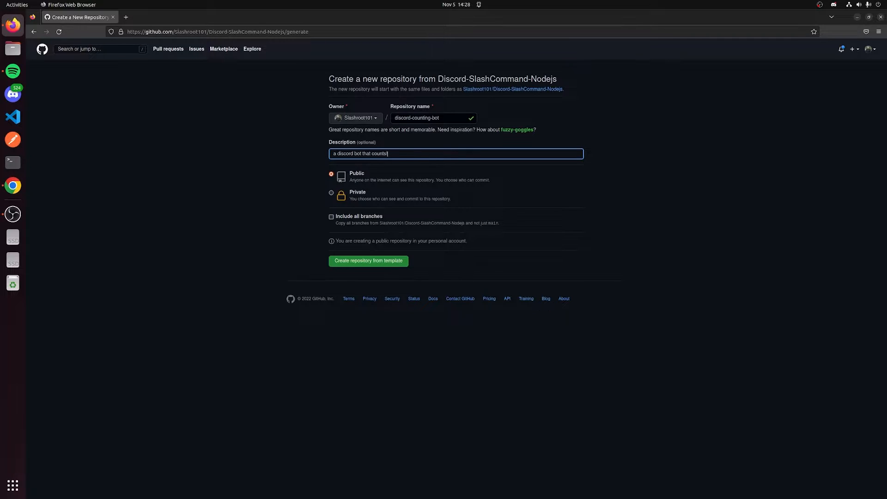
pyautogui.write('!')
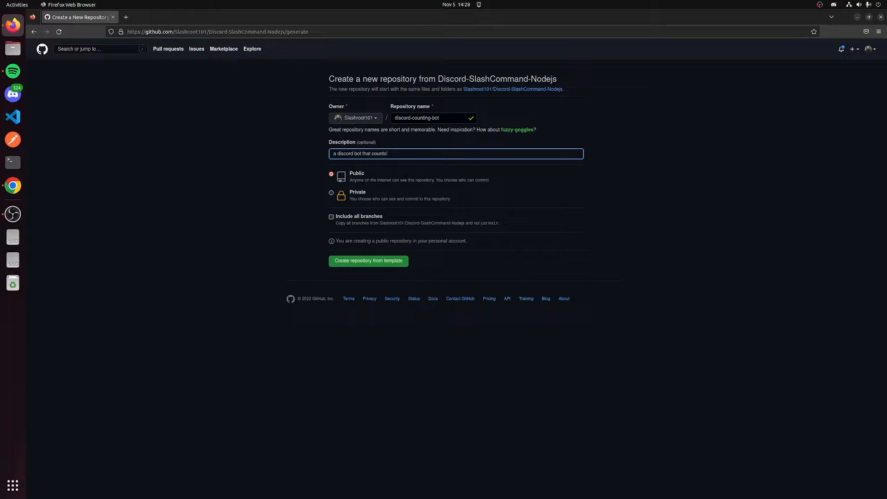
pyautogui.click(368, 261)
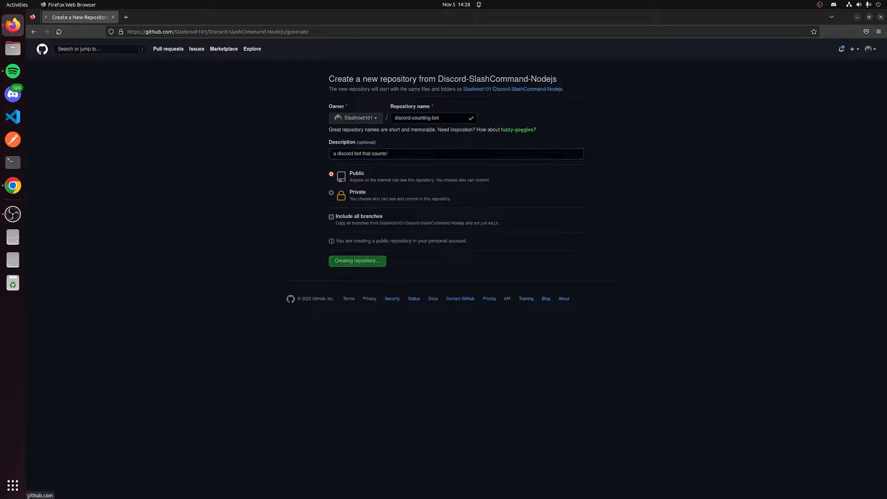
pyautogui.click(357, 261)
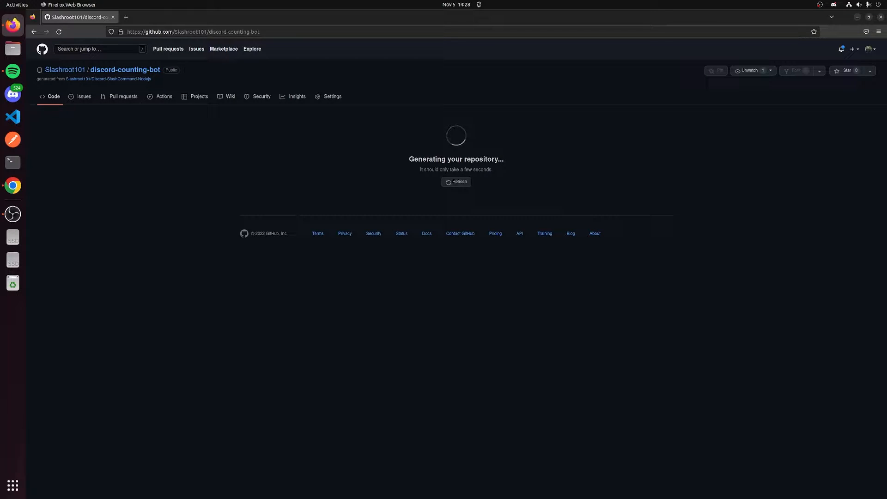
# Step: Copy the SSH clone address of the generated discord-counting-bot repository
pyautogui.click(456, 182)
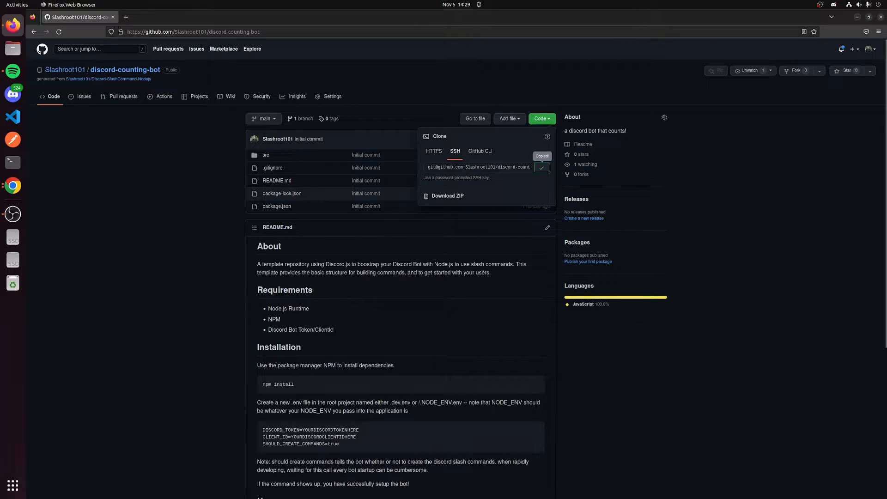
# Step: In Terminal, go to ~/Documents/Github and git clone the repository, then open it in VS Code
pyautogui.click(12, 163)
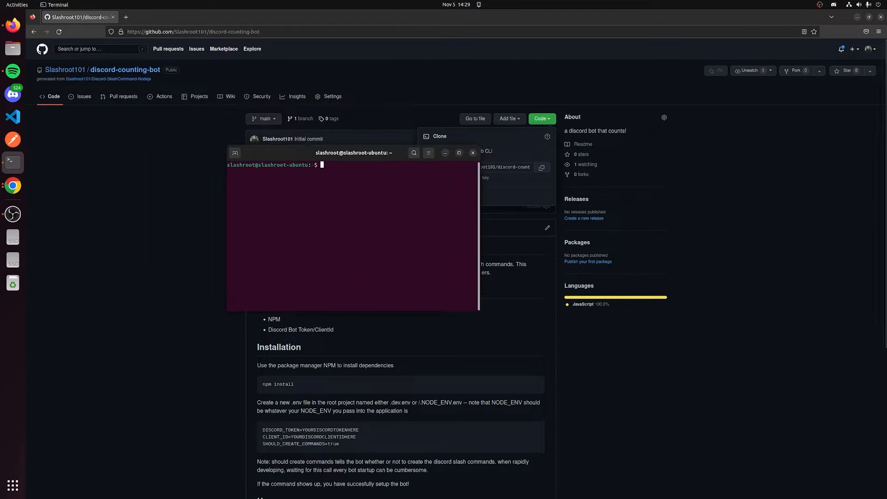
pyautogui.write('cd ~/')
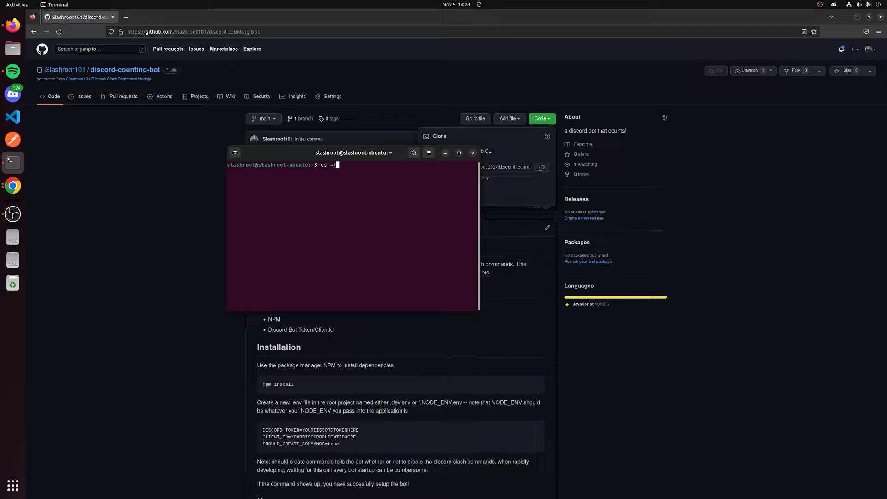
pyautogui.write('Documents/Github')
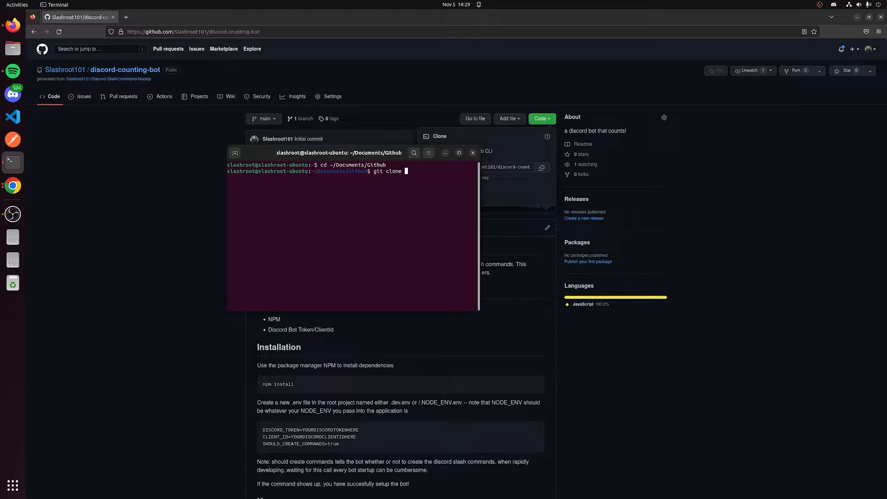
pyautogui.press('Return')
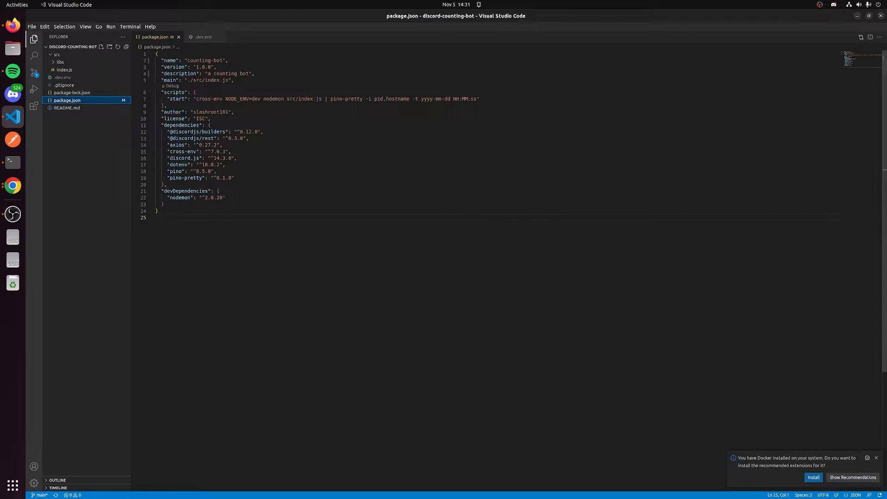
# Step: Clear the DISCORD_TOKEN and CLIENT_ID placeholder values in .dev.env
pyautogui.click(67, 107)
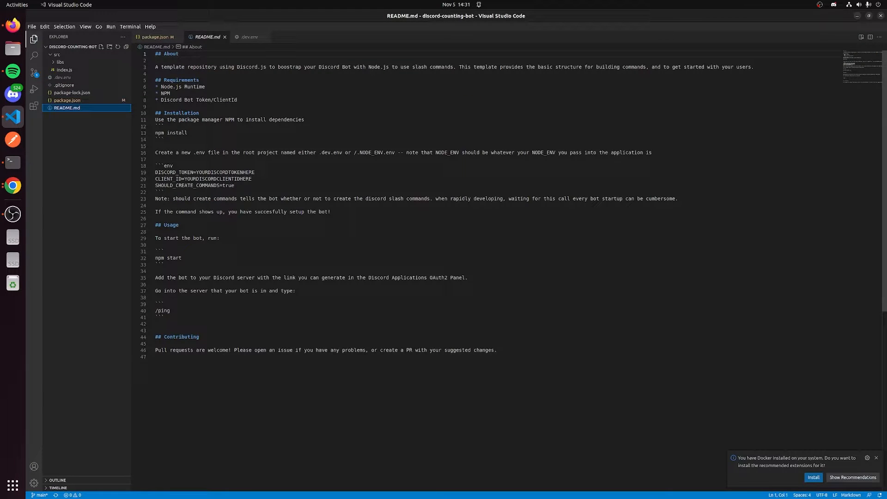
pyautogui.click(63, 78)
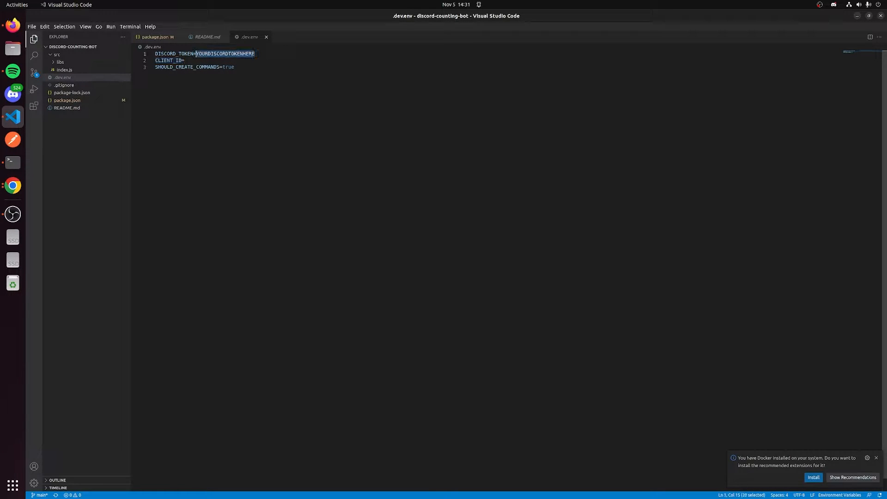
pyautogui.press('Delete')
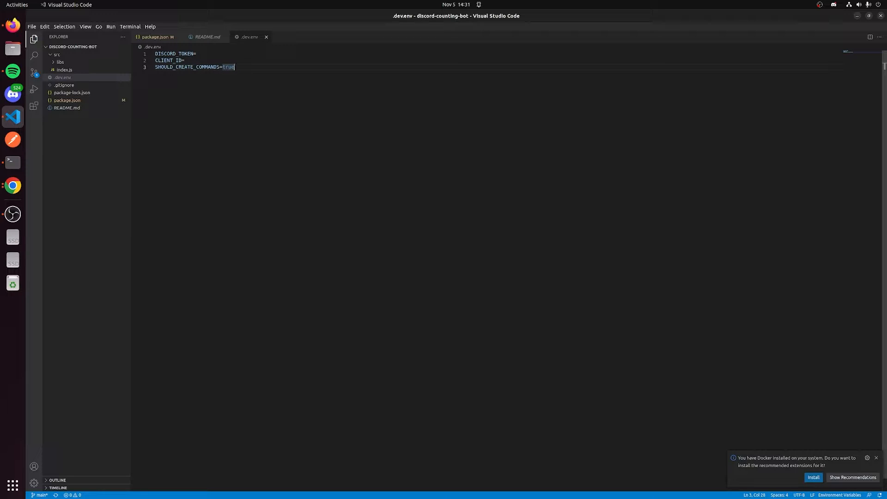
# Step: View src/libs/config.js, then bring up Counting Bot in the Discord Developer Portal
pyautogui.click(61, 61)
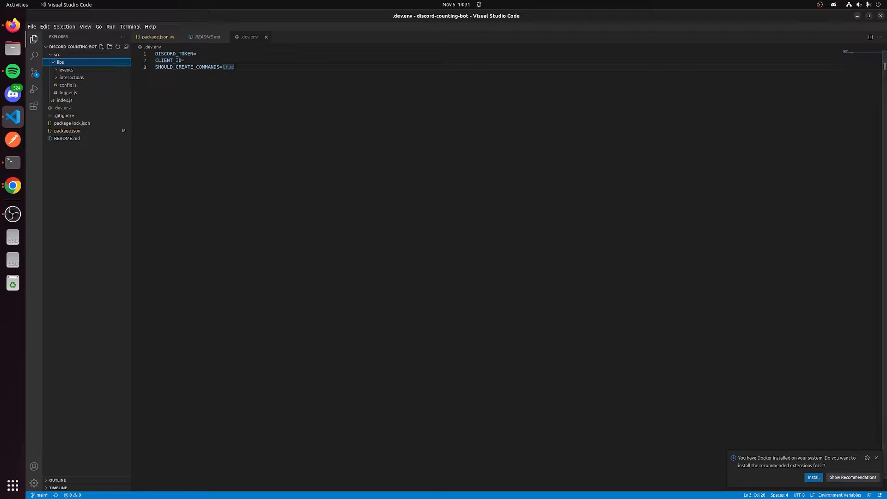
pyautogui.click(67, 85)
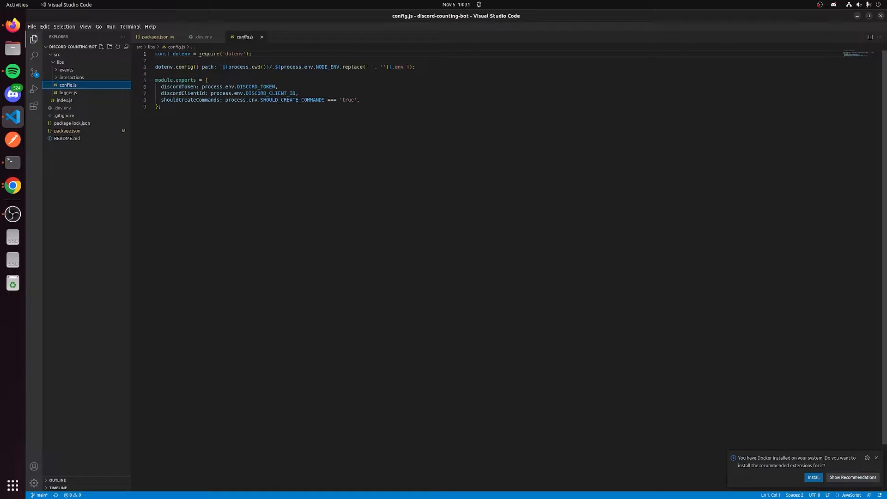
pyautogui.click(298, 94)
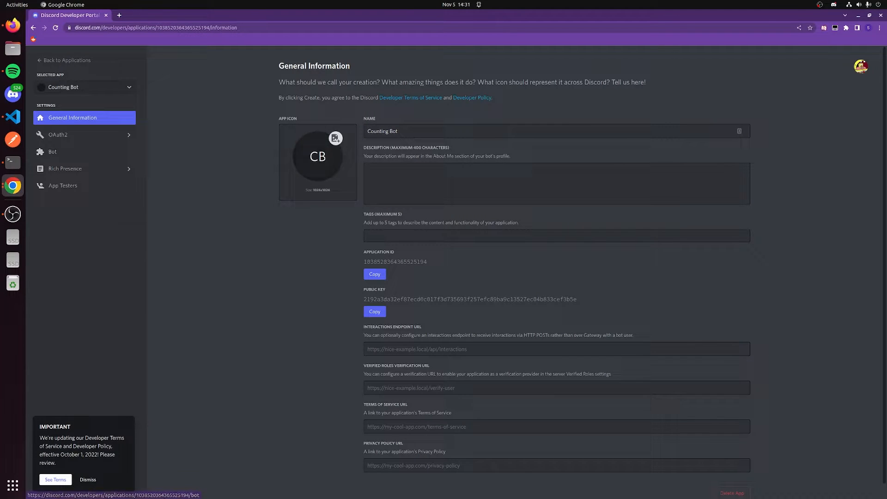
# Step: Add a bot user to the Counting Bot application
pyautogui.click(53, 151)
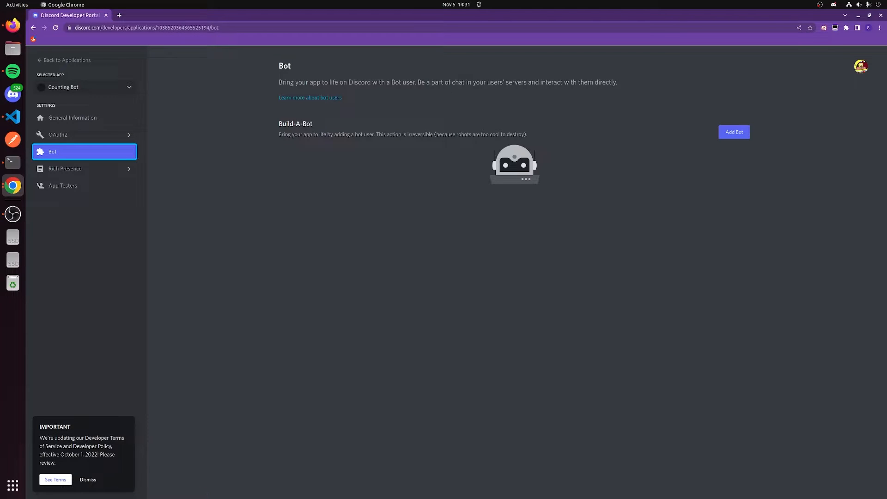
pyautogui.click(733, 133)
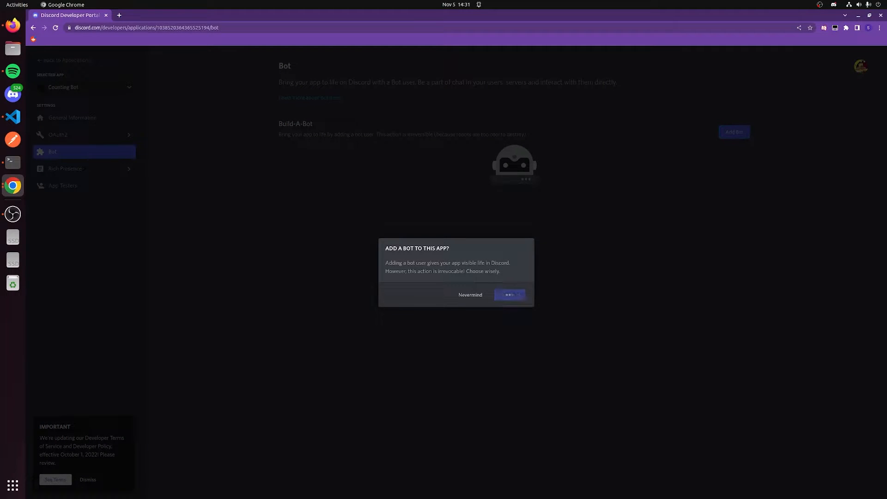
pyautogui.click(508, 295)
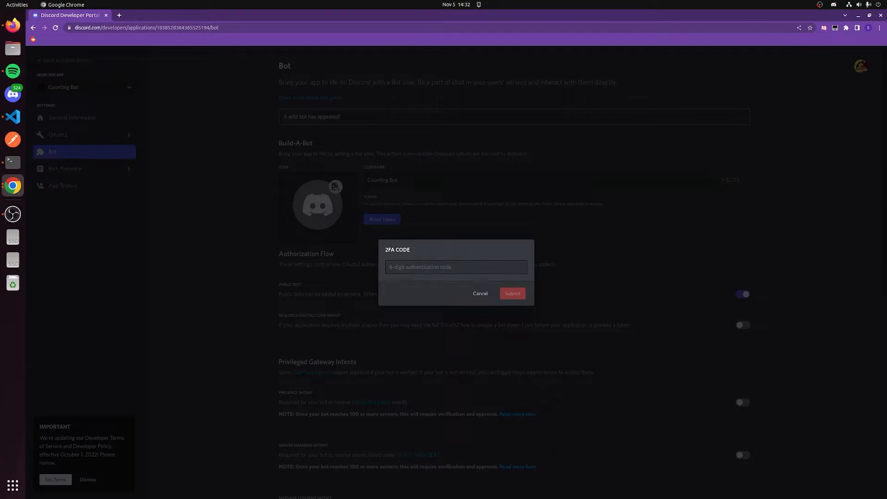
# Step: Verify with the two-factor code and copy the newly generated bot token
pyautogui.click(456, 266)
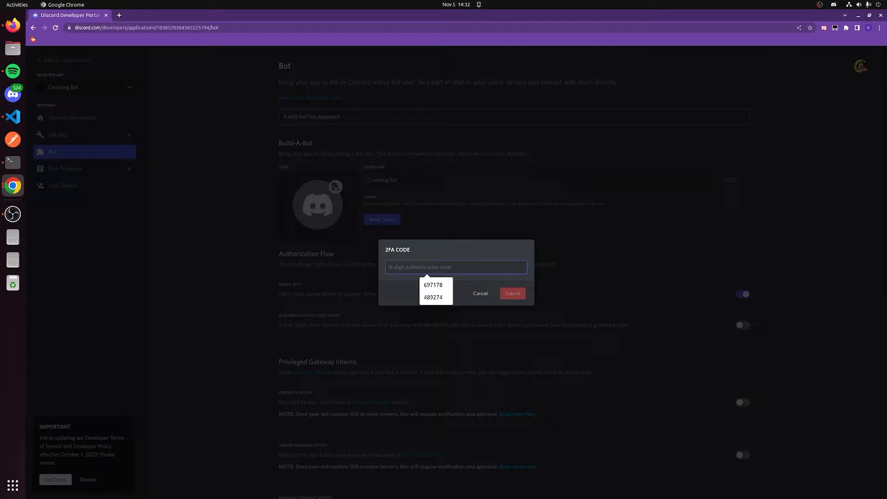
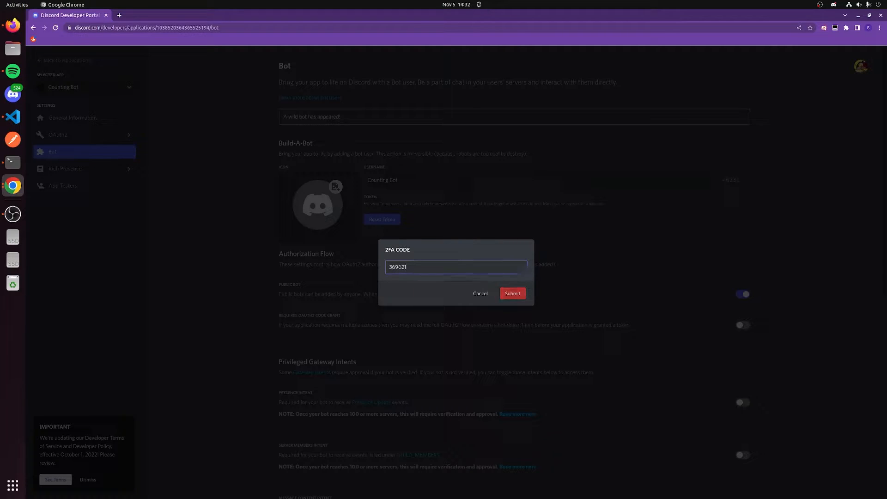
pyautogui.click(511, 293)
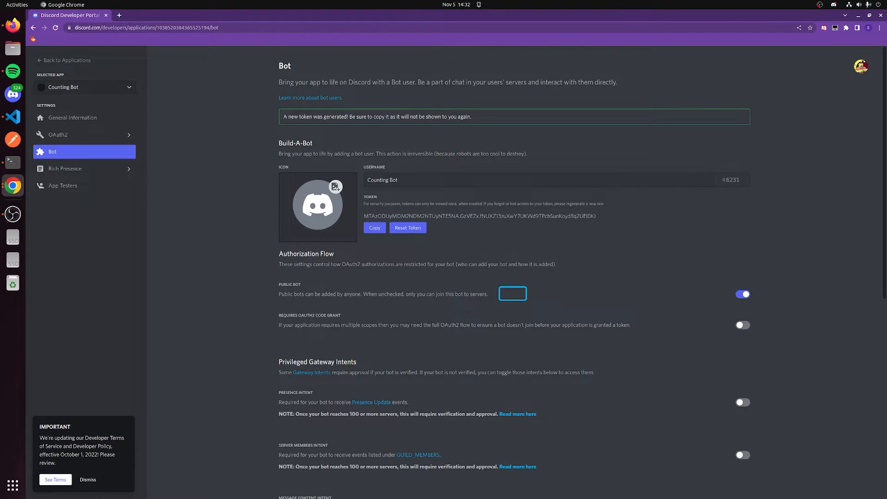
pyautogui.click(12, 117)
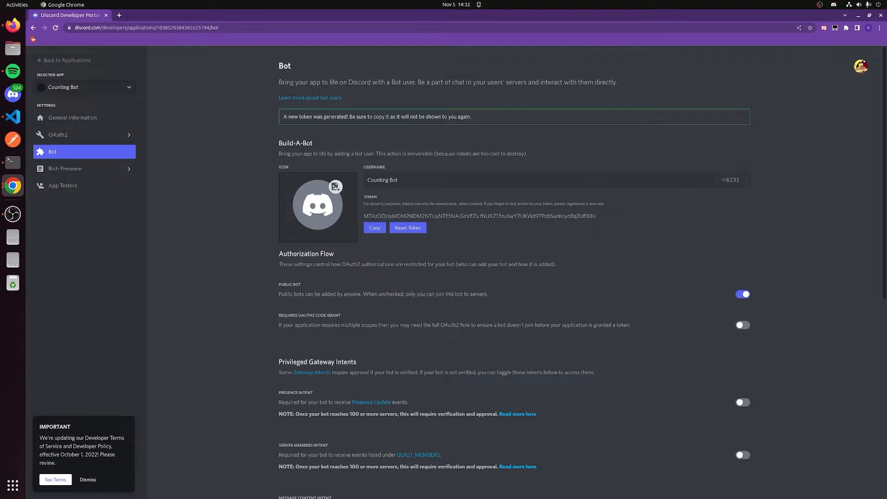
pyautogui.click(58, 135)
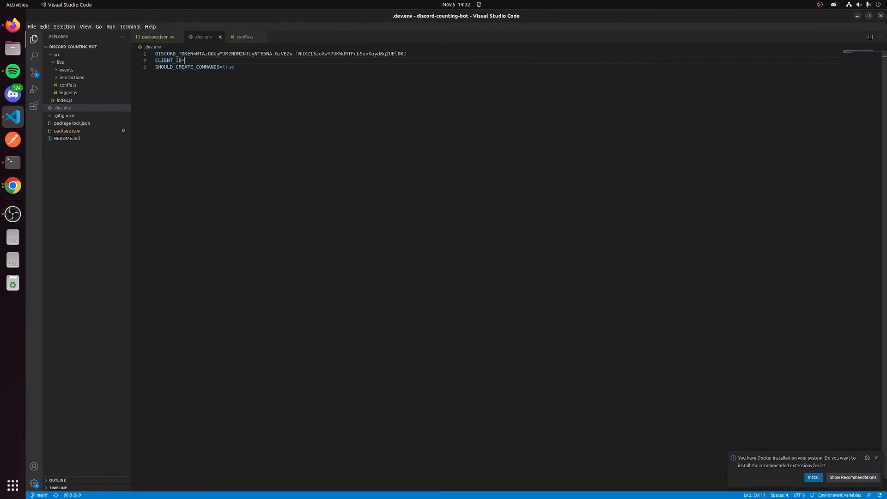
pyautogui.write('1038520364365525194/oauth2/general')
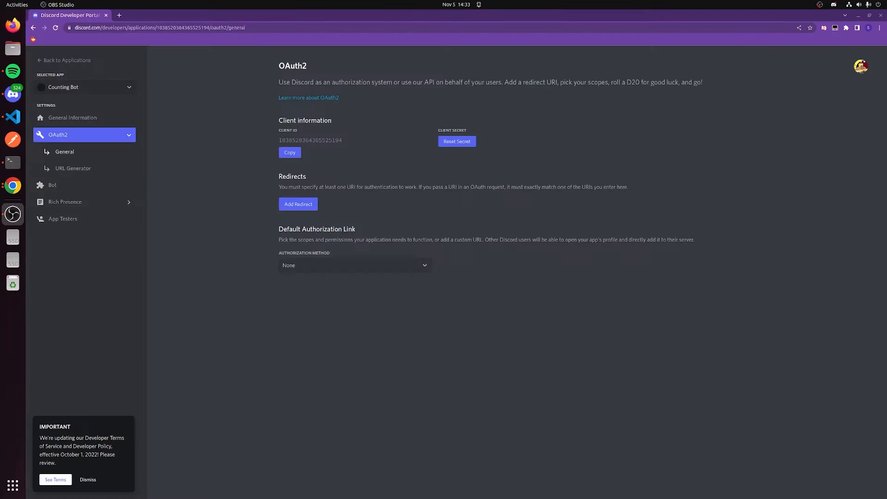
pyautogui.moveTo(72, 168)
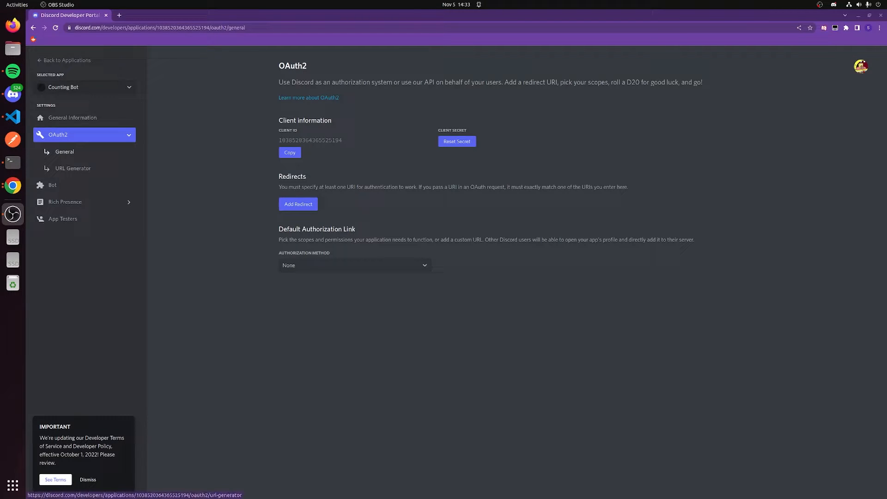
# Step: Generate a bot invite URL with Administrator permission and authorize it on the Test server
pyautogui.click(72, 169)
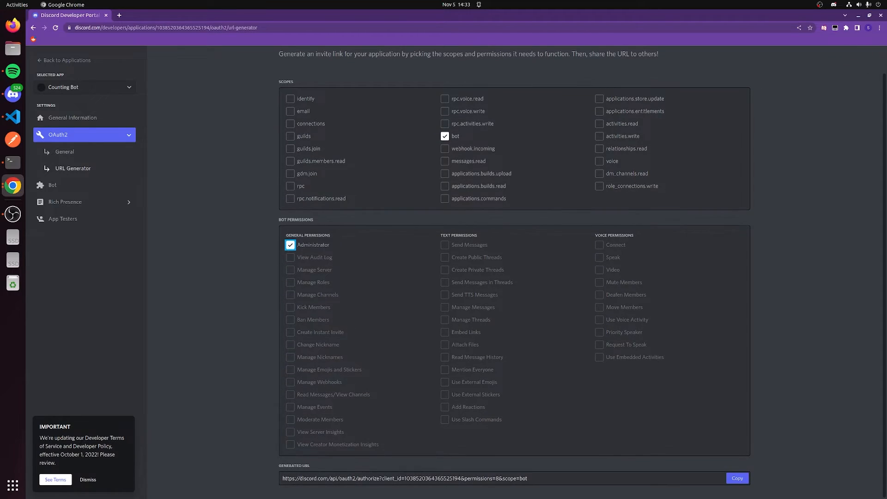
pyautogui.click(736, 478)
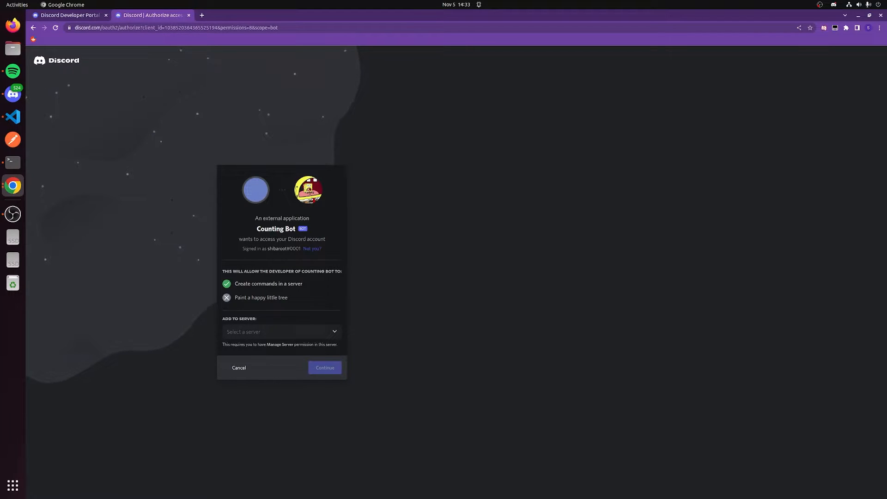
pyautogui.click(325, 367)
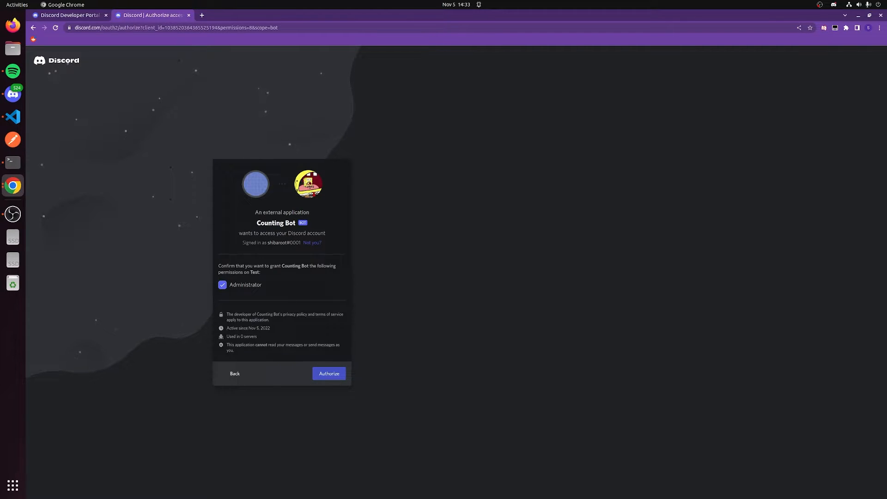
pyautogui.click(329, 374)
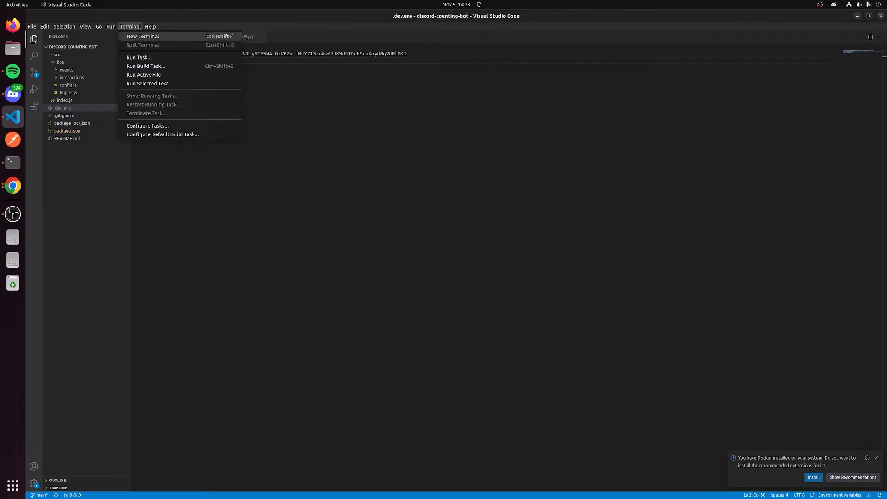
# Step: Run npm run start in a new terminal; the bot crashes with a Disallowed Intents error
pyautogui.click(143, 36)
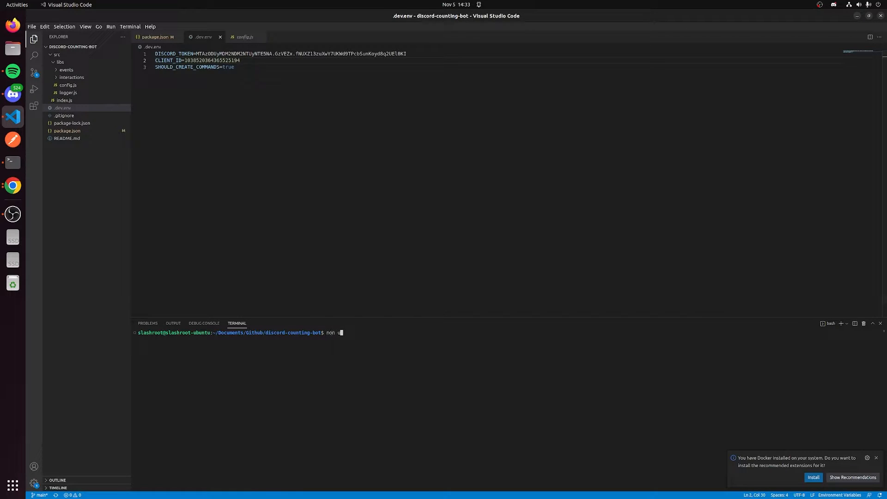
pyautogui.press('Return')
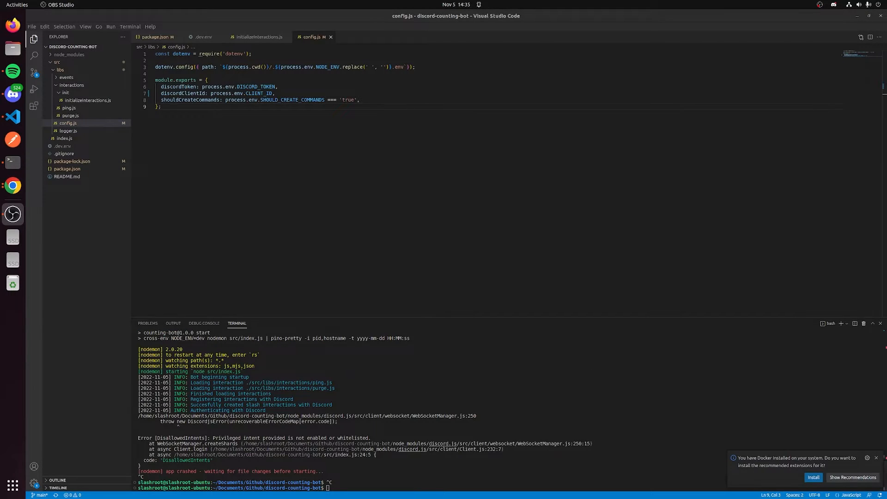
pyautogui.write('npm')
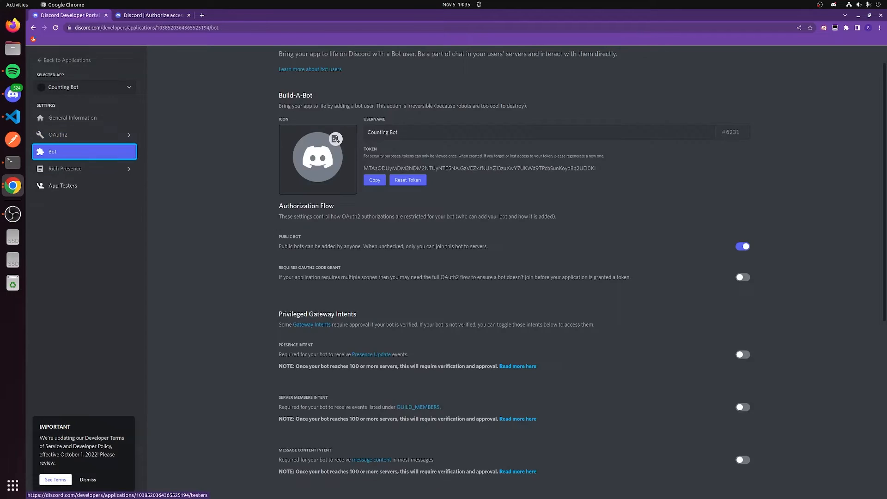
# Step: Scroll the Bot settings down to the Privileged Gateway Intents section
pyautogui.scroll(-3)
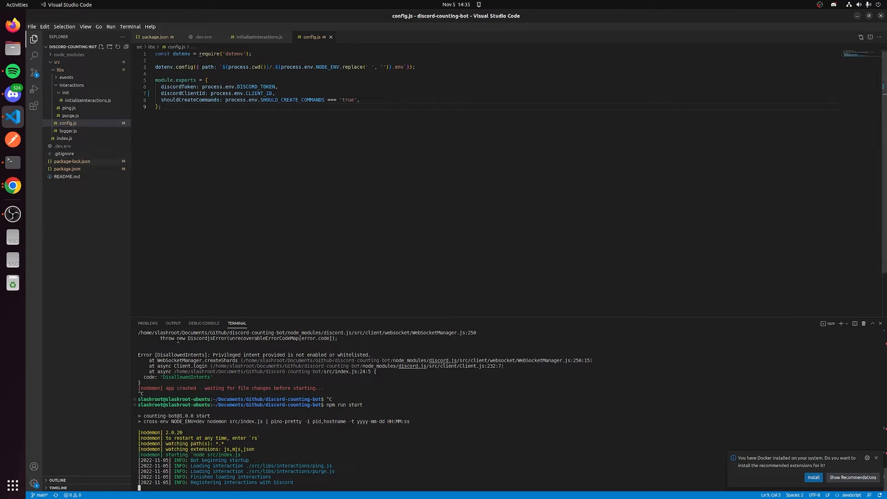
# Step: Change SHOULD_CREATE_COMMANDS from true to false in .dev.env, then return to index.js
pyautogui.click(62, 145)
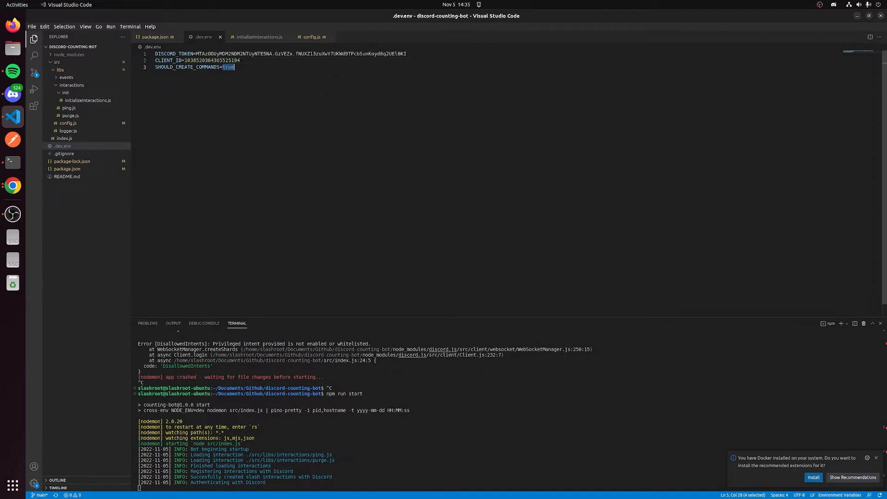
pyautogui.write('false')
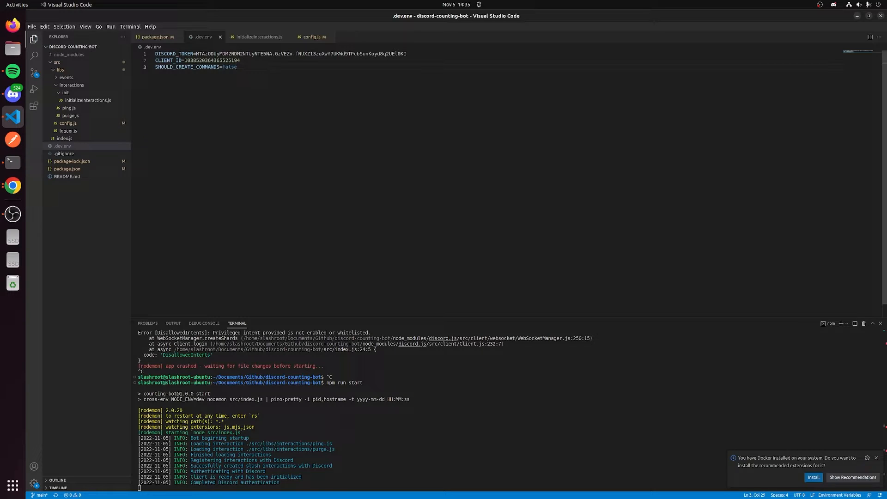
pyautogui.click(65, 138)
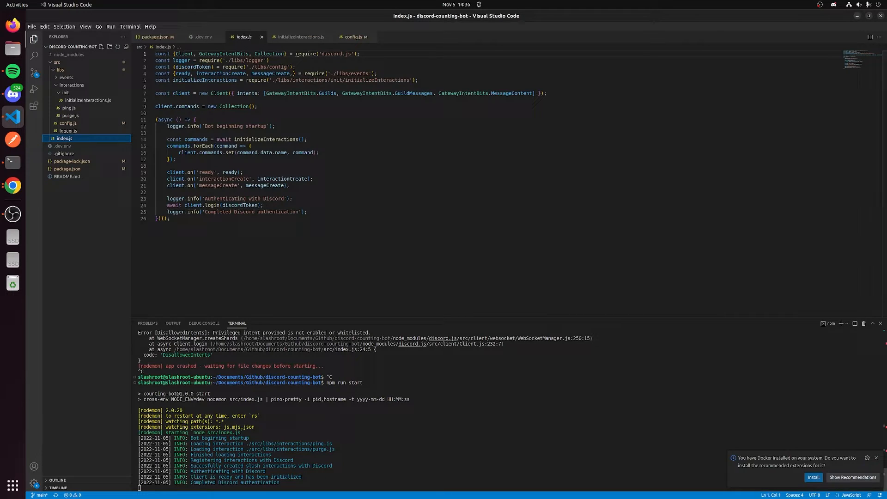
pyautogui.click(12, 95)
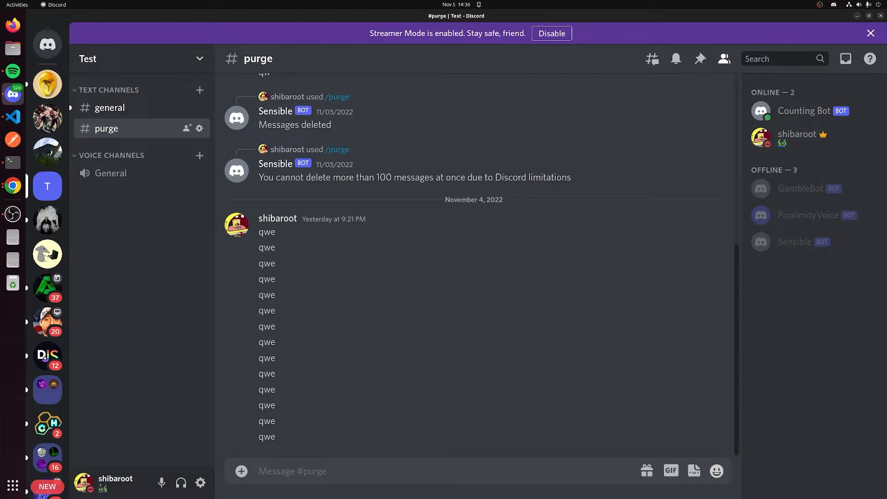
# Step: Create a new text channel named counting under Text Channels in the Test server
pyautogui.click(12, 117)
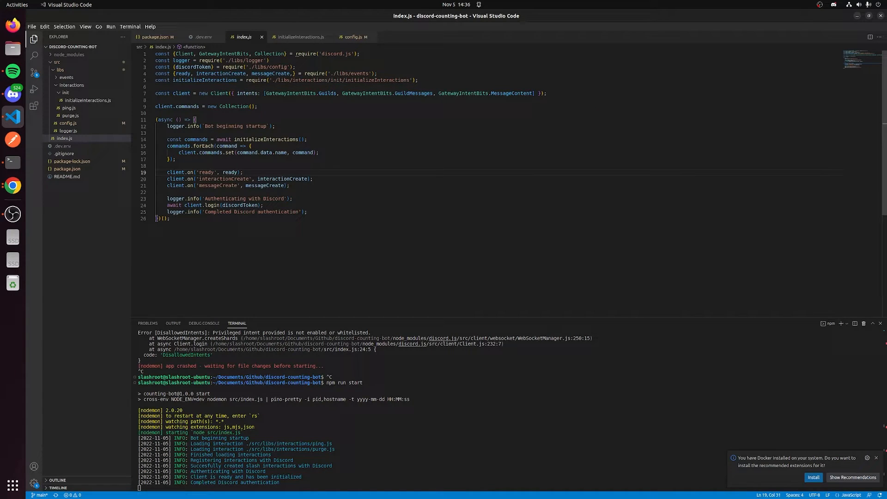
pyautogui.click(12, 94)
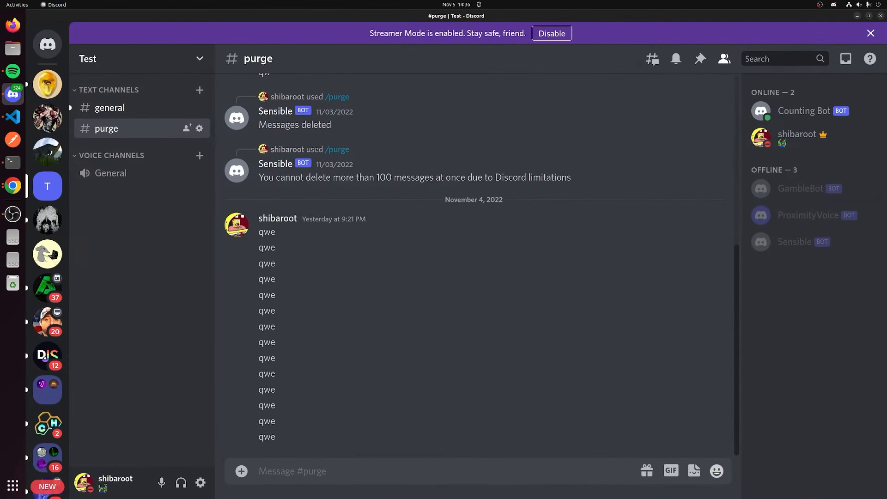
pyautogui.rightClick(110, 90)
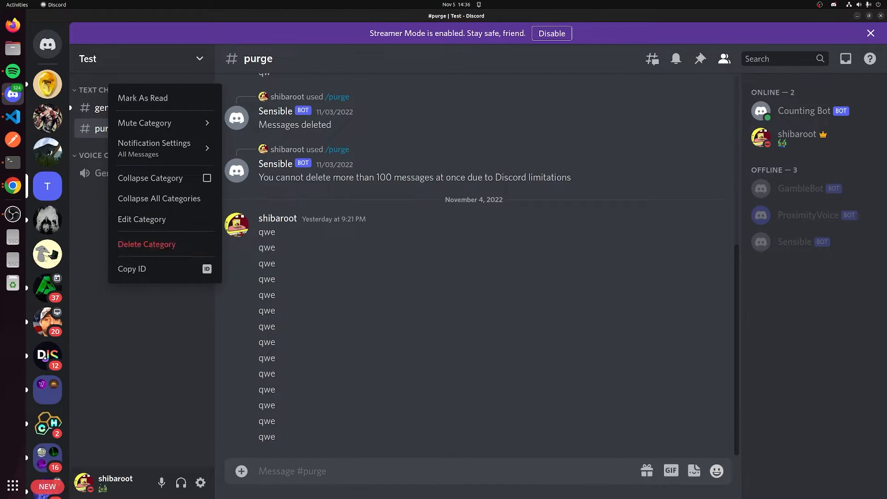
pyautogui.click(200, 90)
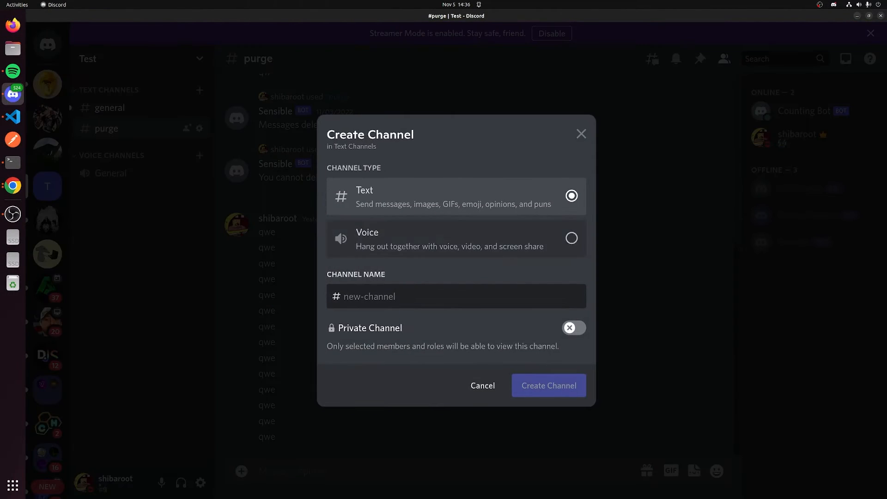
pyautogui.write('counting')
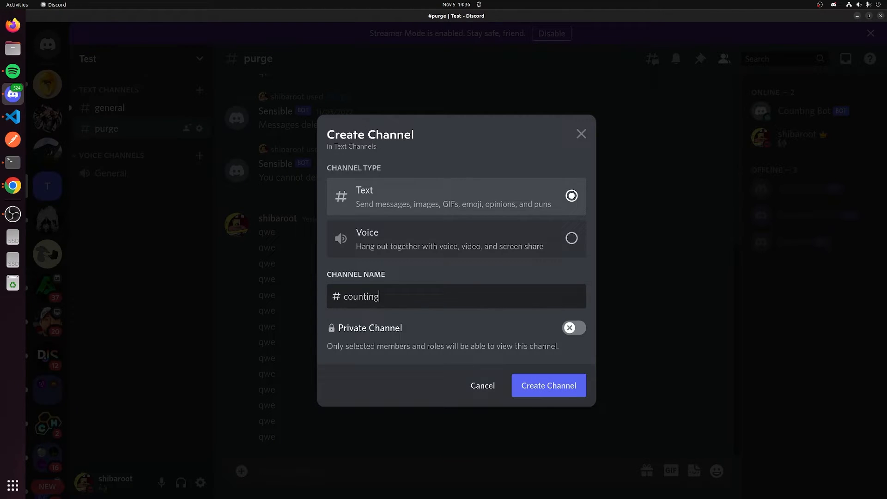
pyautogui.click(547, 385)
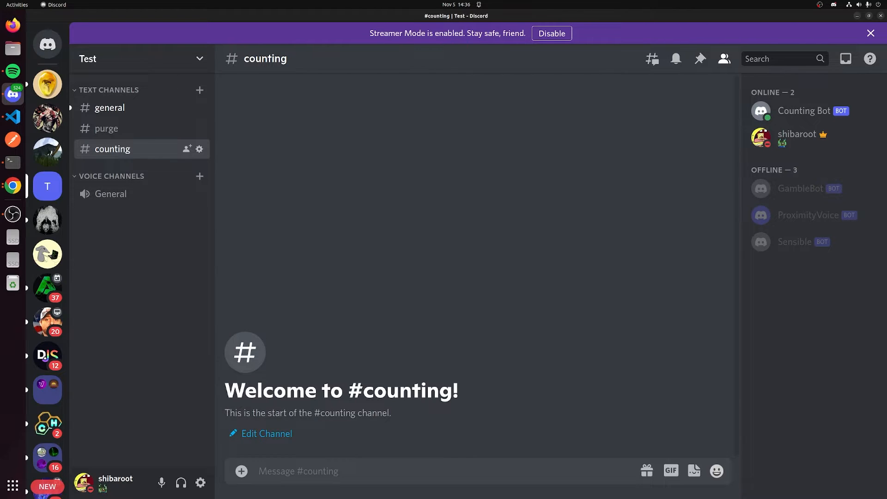
# Step: Add COUNTING_CHANNEL=<channel id> to .dev.env
pyautogui.click(12, 117)
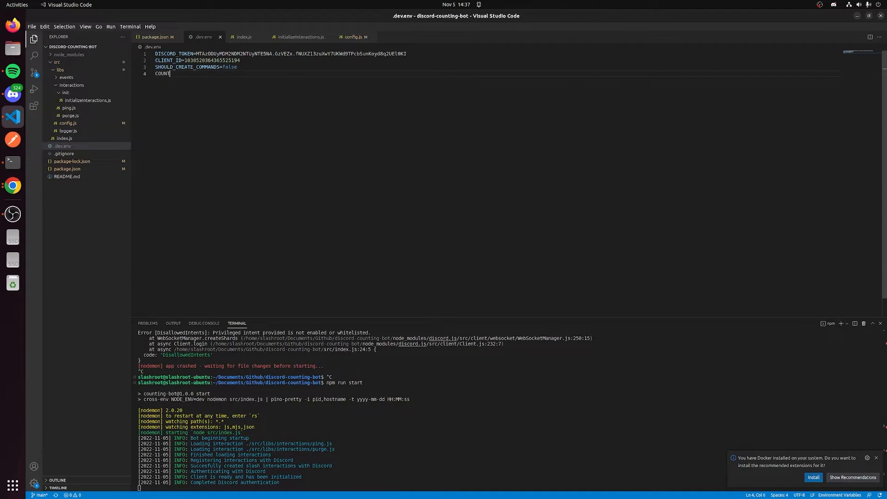
pyautogui.write('ING_CHANNEL=1038522311084609580')
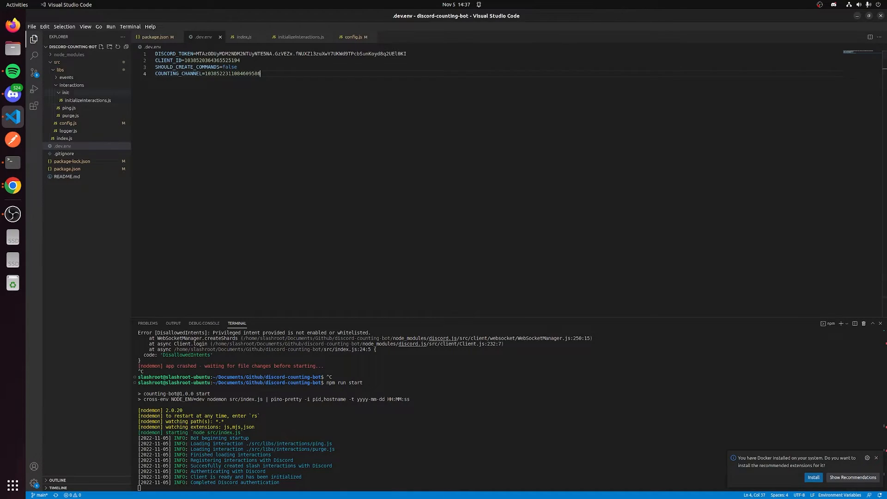
# Step: Export countingChannel: process.env.COUNTING_CHANNEL from config.js
pyautogui.click(353, 37)
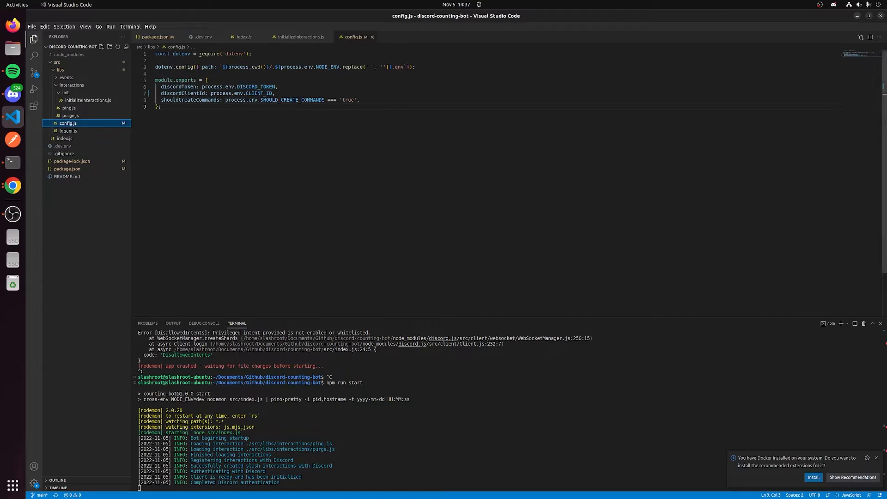
pyautogui.write('cou')
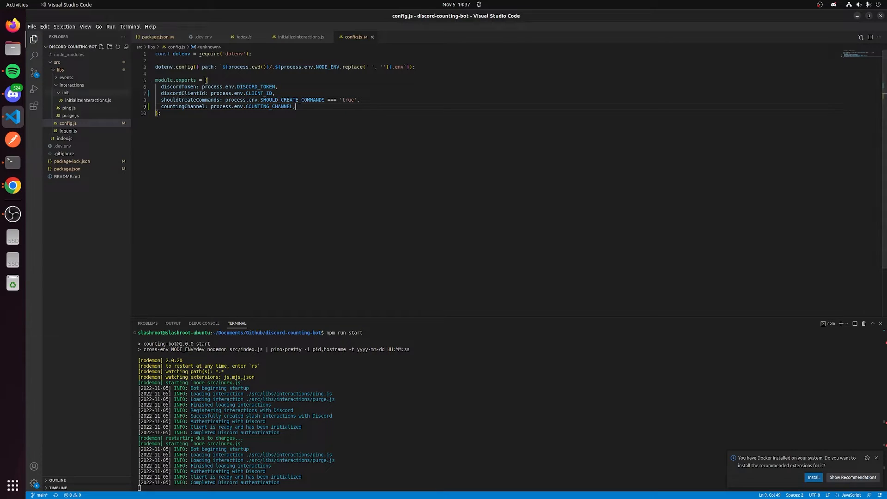
pyautogui.click(66, 77)
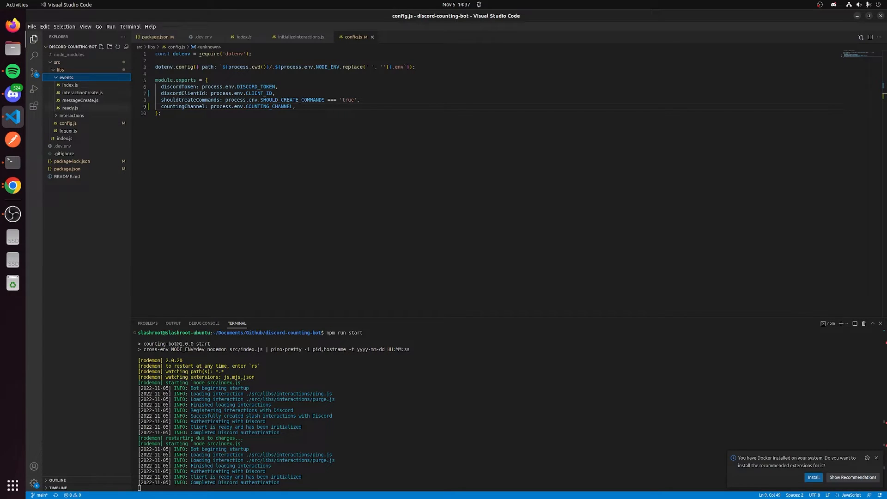
# Step: In messageCreate.js, require countingChannel from '../config' and declare let count
pyautogui.click(80, 100)
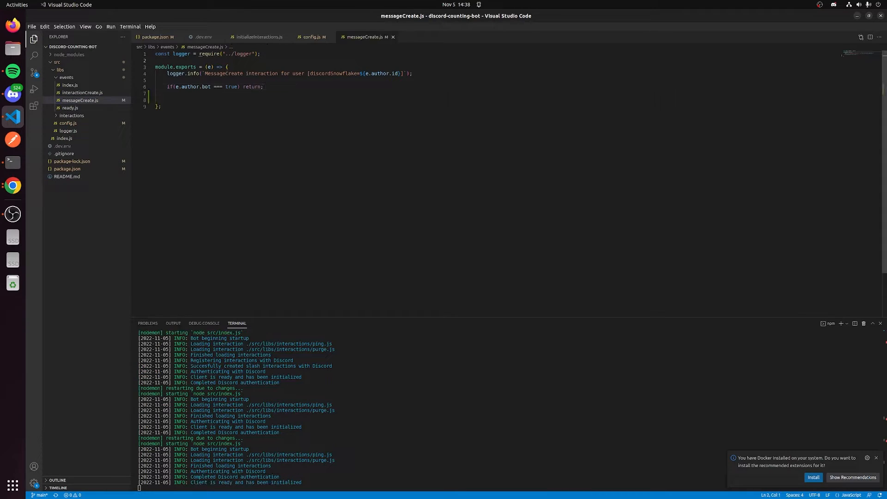
pyautogui.write('let count = 0;')
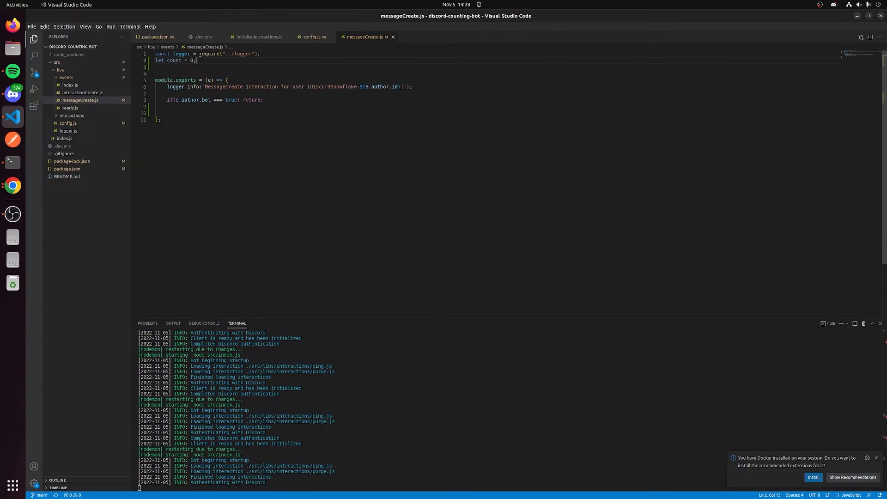
pyautogui.scroll(-3)
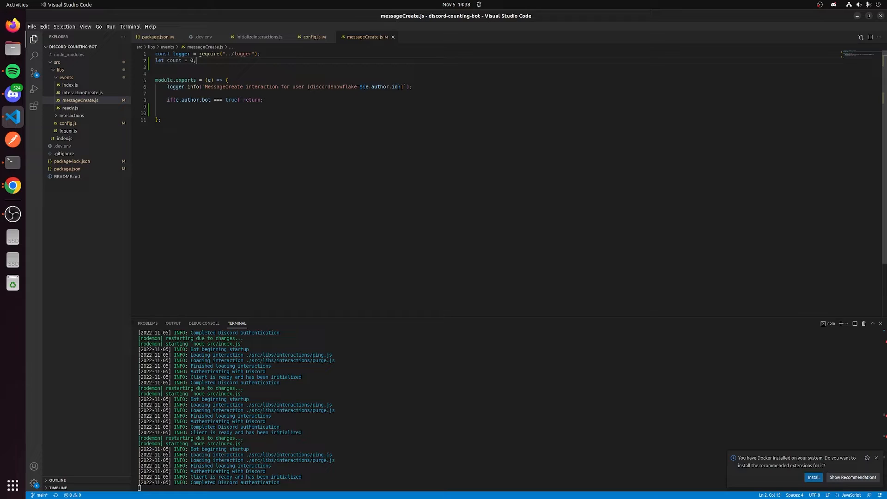
pyautogui.write('iu')
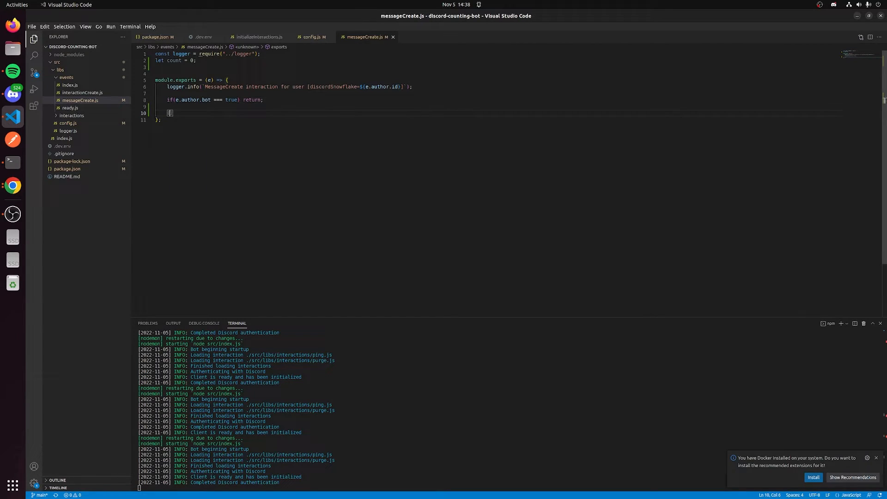
# Step: Wrap the handler logic in if(e.channel.id === countingChannel) and begin the Number check
pyautogui.write('if(e.channel.id')
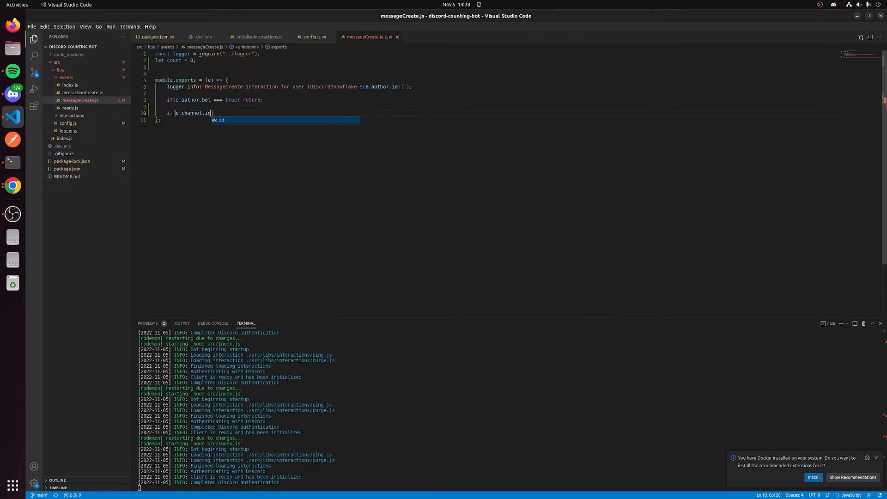
pyautogui.write('===')
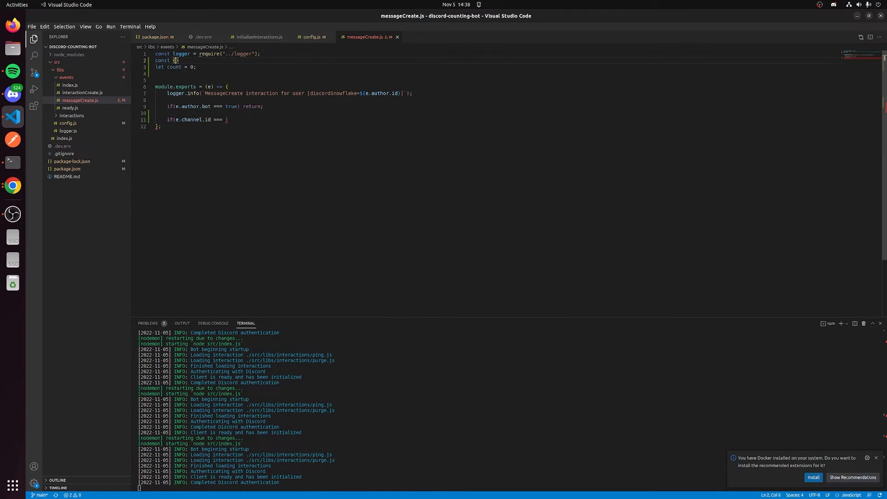
pyautogui.write('countingChannel')
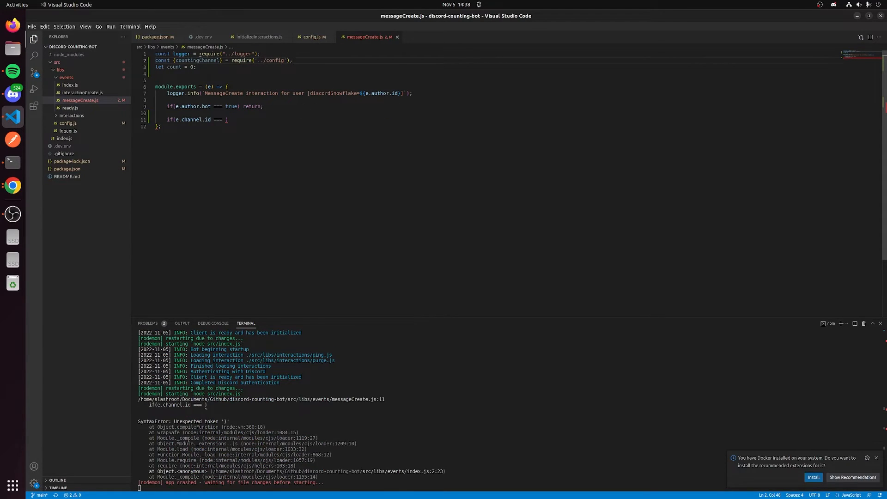
pyautogui.write('countingChannel')
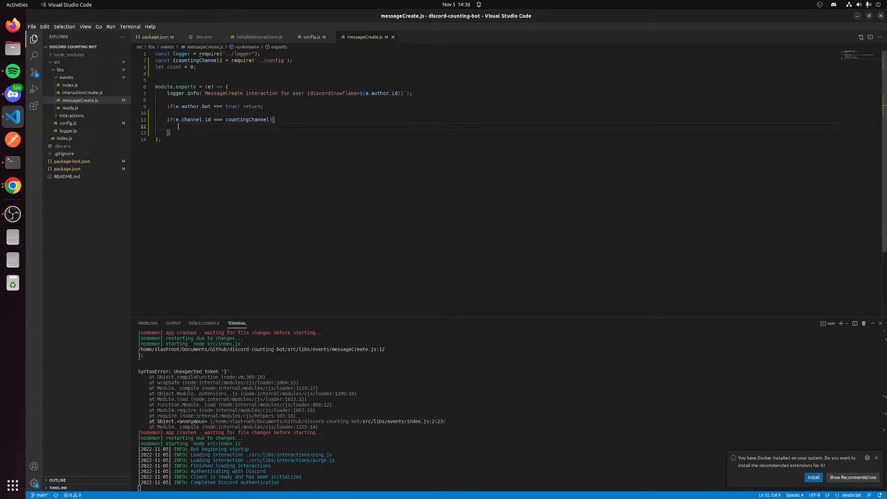
pyautogui.write('if(Numb')
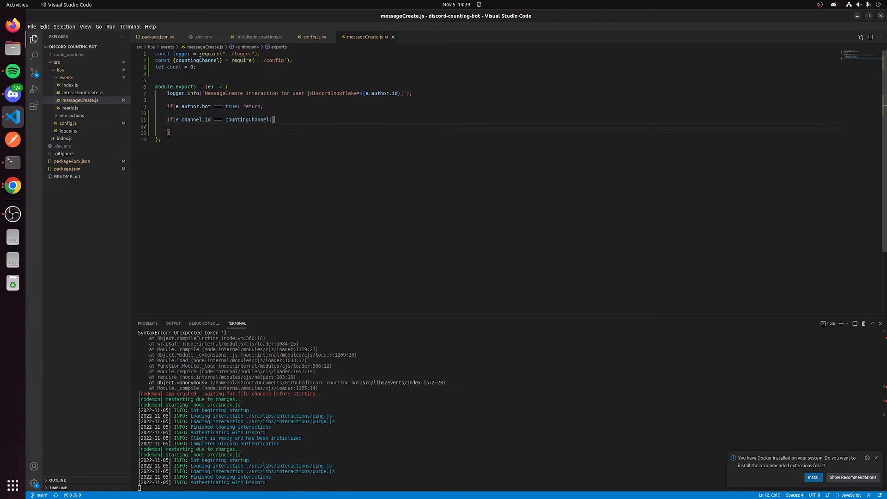
# Step: Write the condition if(Number(e.content) === count + 1){ }
pyautogui.scroll(-3)
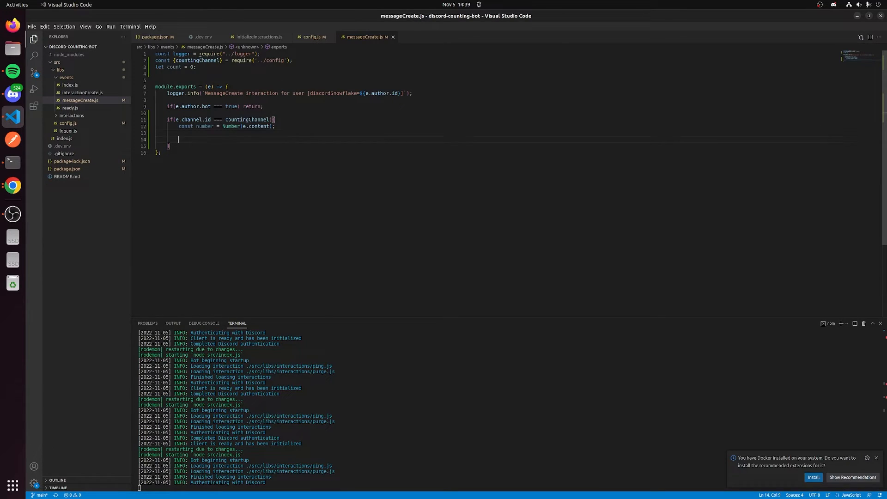
pyautogui.write('if(number){')
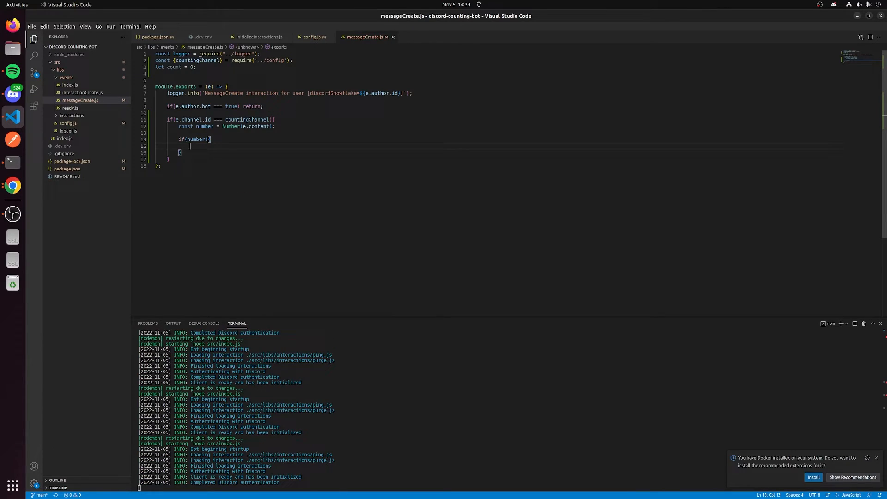
pyautogui.moveTo(197, 140)
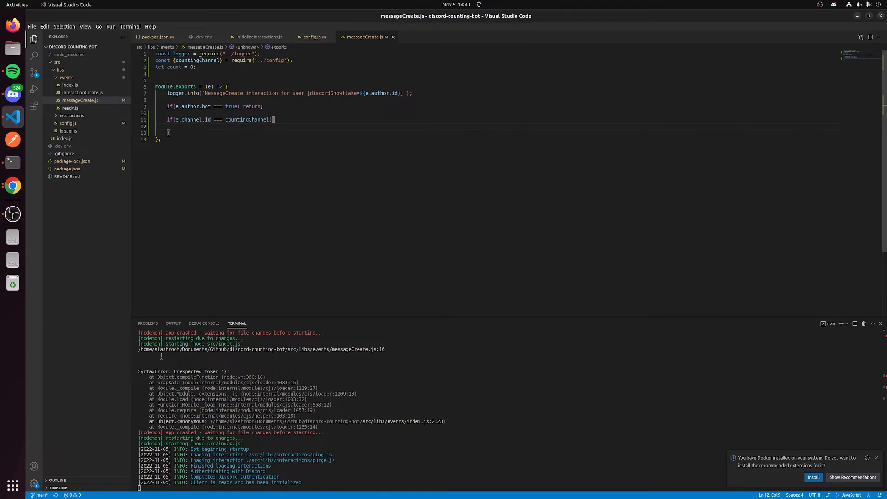
pyautogui.scroll(-3)
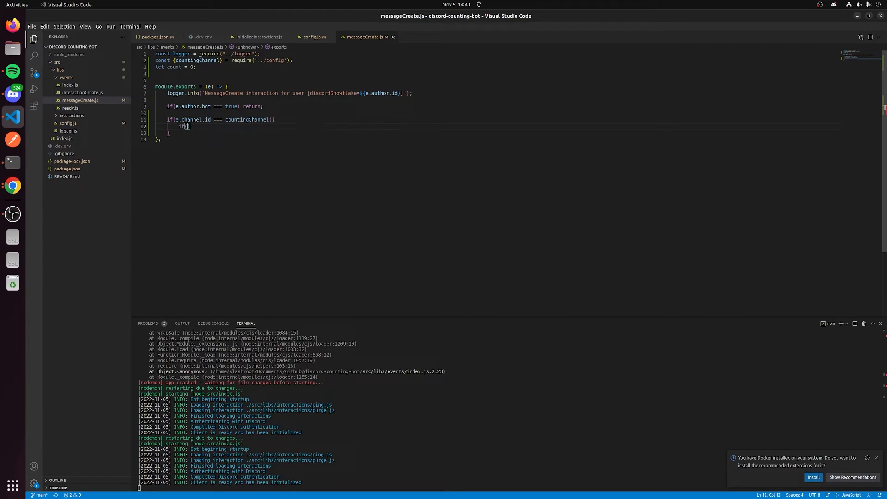
pyautogui.write('Number.e')
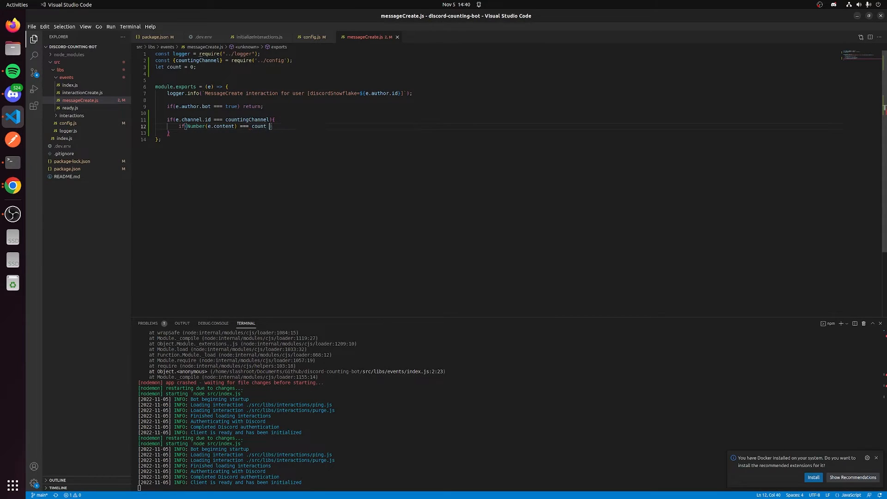
pyautogui.write('+ 1){')
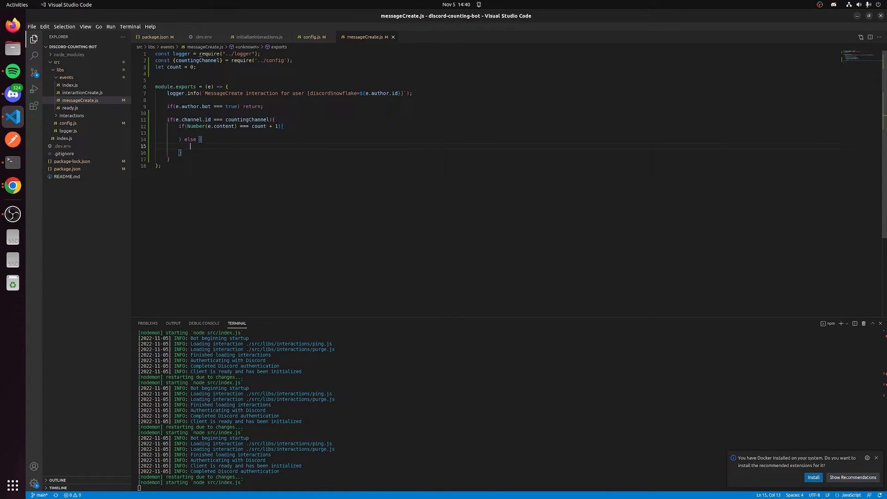
# Step: In the else branch, reset count to 0 and start the 'You miscounted' reply
pyautogui.write('count = 0')
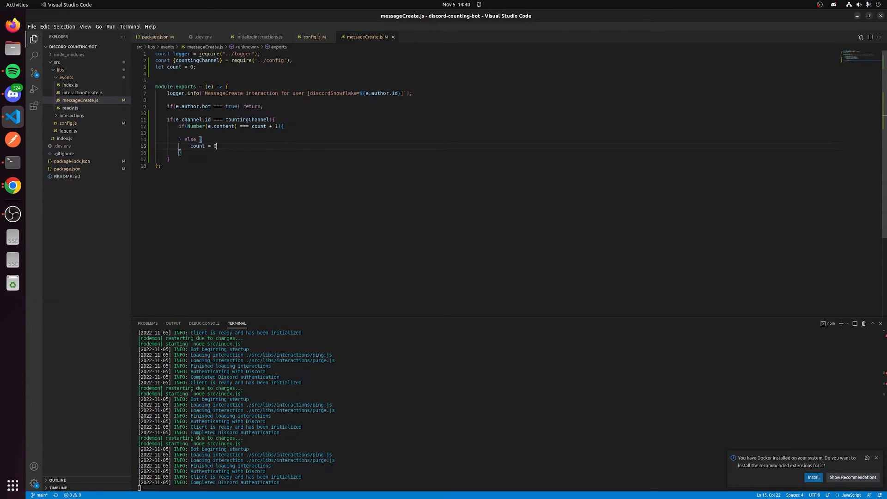
pyautogui.write(';')
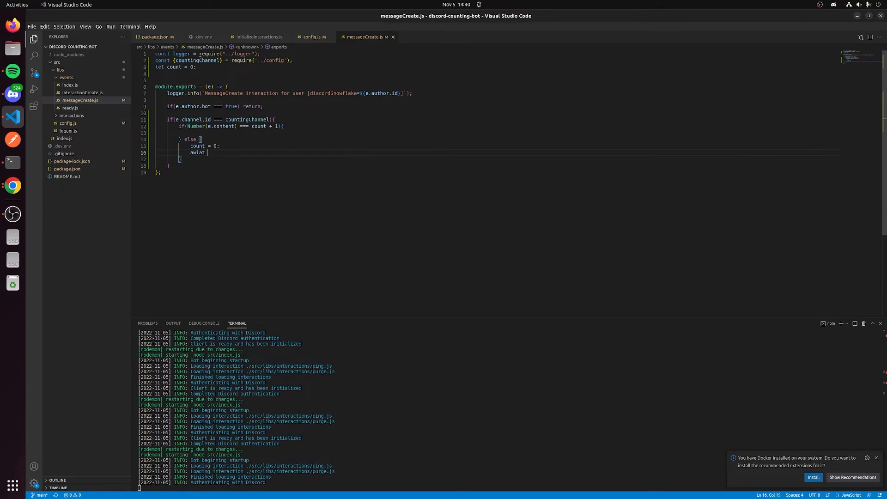
pyautogui.write("e.reply('')")
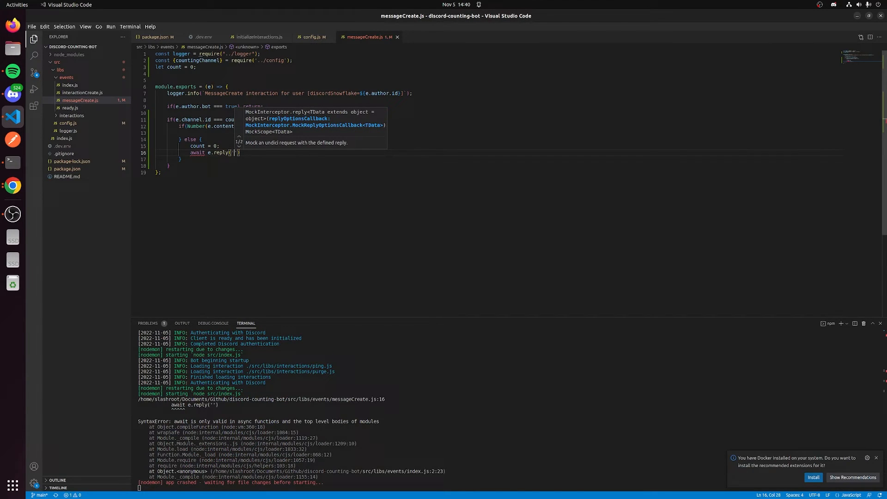
pyautogui.write('You miscd')
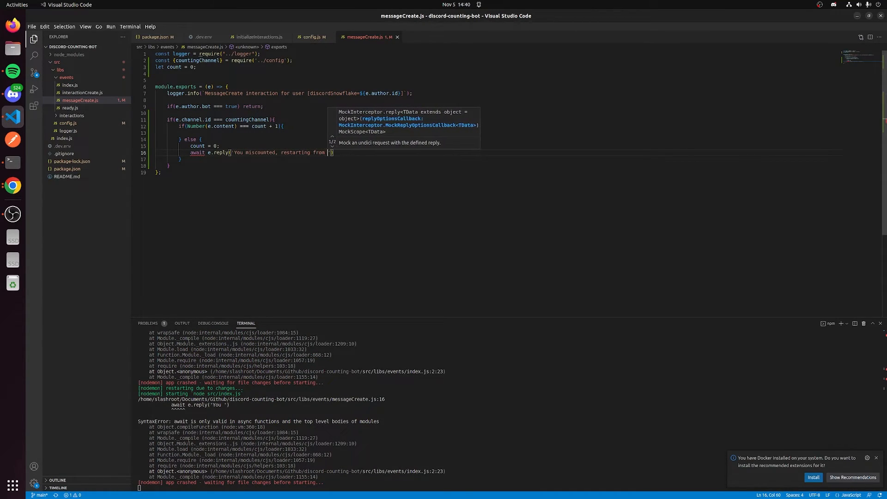
# Step: Finish the reply 'You miscounted, restarting from 0.' and mark the handler async
pyautogui.write('0.')
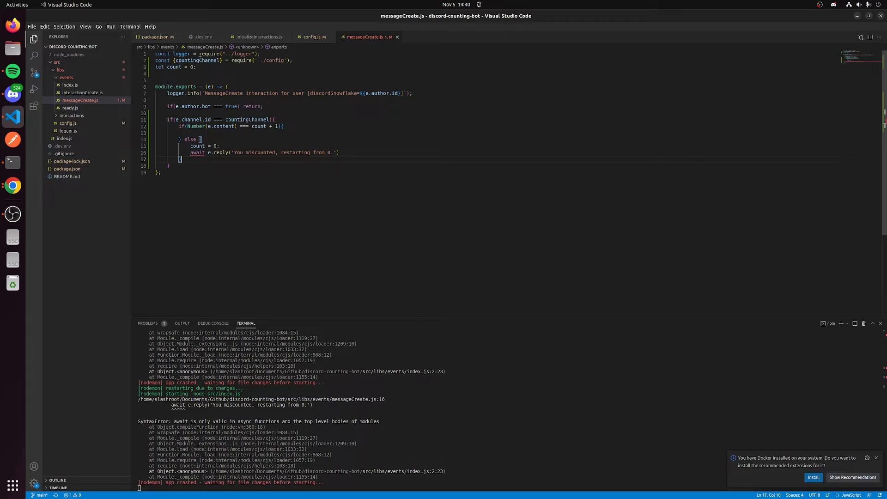
pyautogui.write('async')
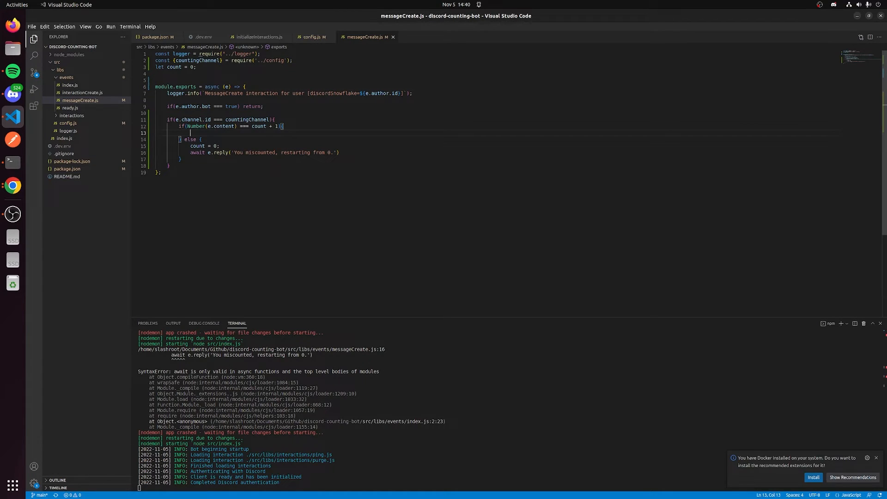
pyautogui.scroll(-3)
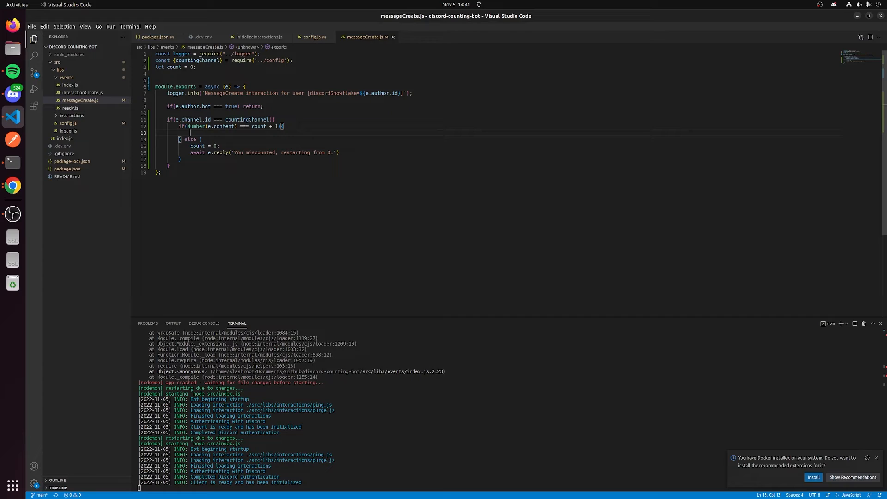
# Step: Add count++; in the if branch so correct numbers advance the count
pyautogui.write('count++')
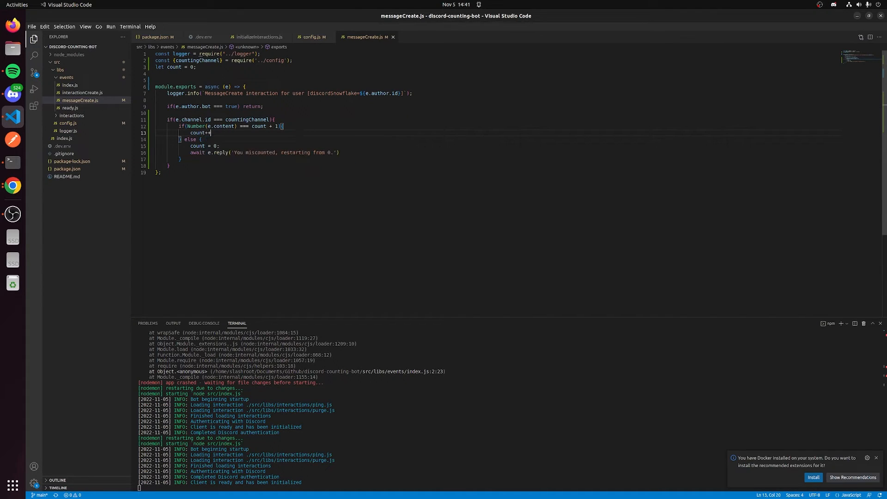
pyautogui.write(';')
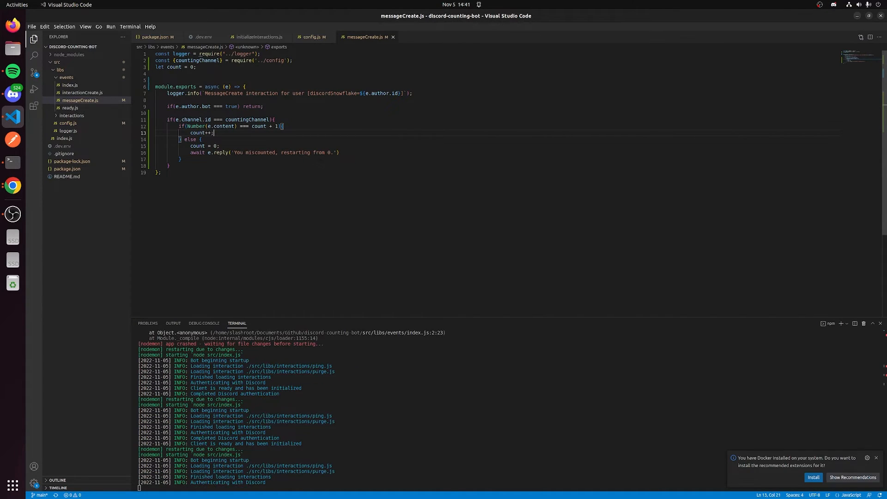
pyautogui.scroll(-3)
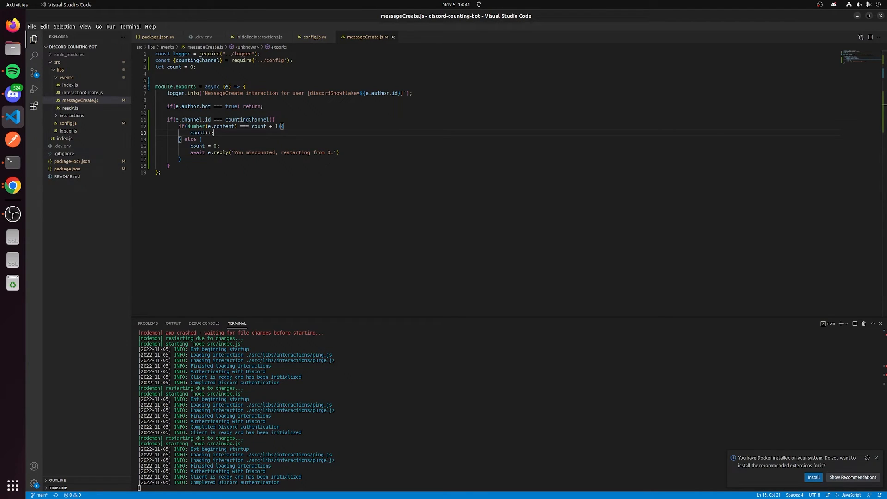
# Step: Post numbers in #counting and confirm the bot replies 'You miscounted, restarting from 0.' to wrong ones
pyautogui.click(12, 94)
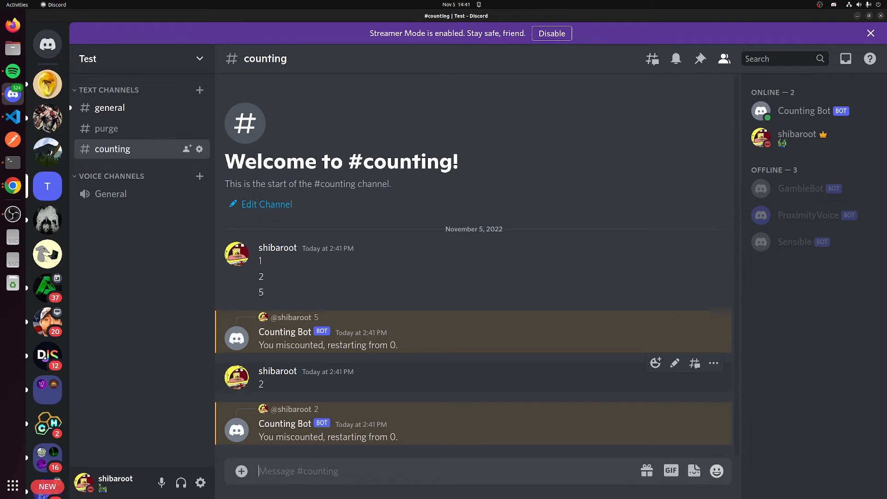
pyautogui.scroll(-3)
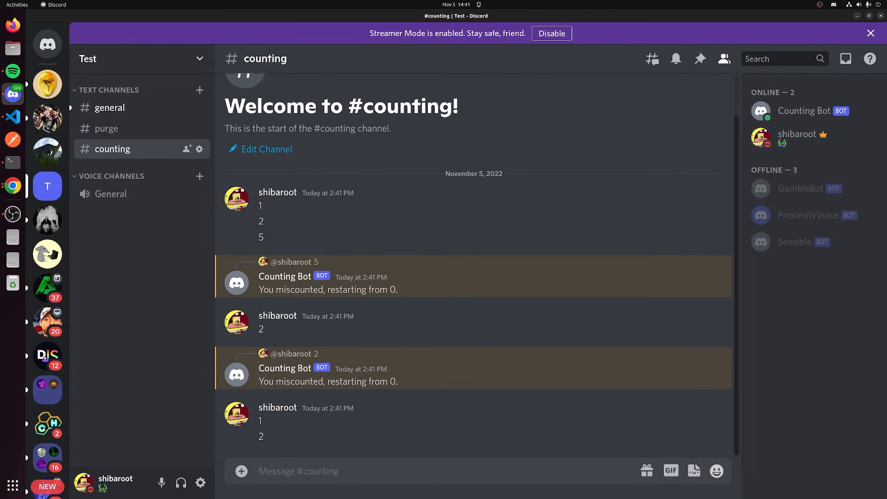
pyautogui.scroll(-3)
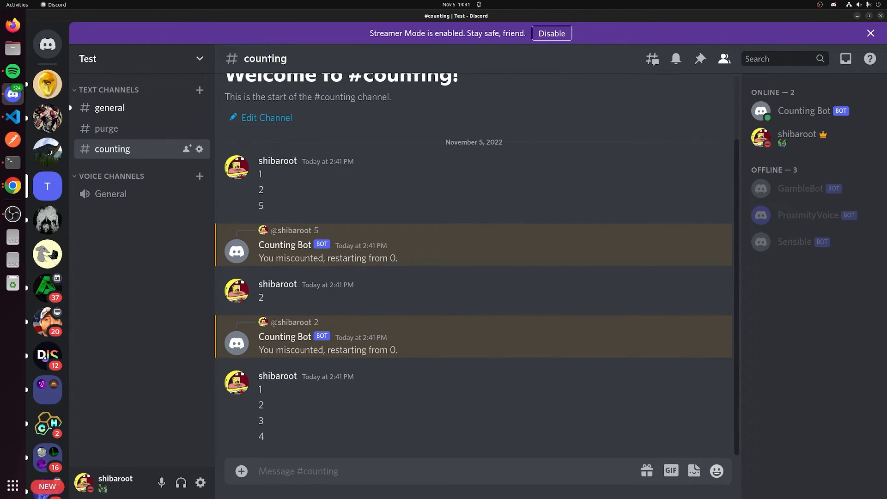
pyautogui.scroll(-3)
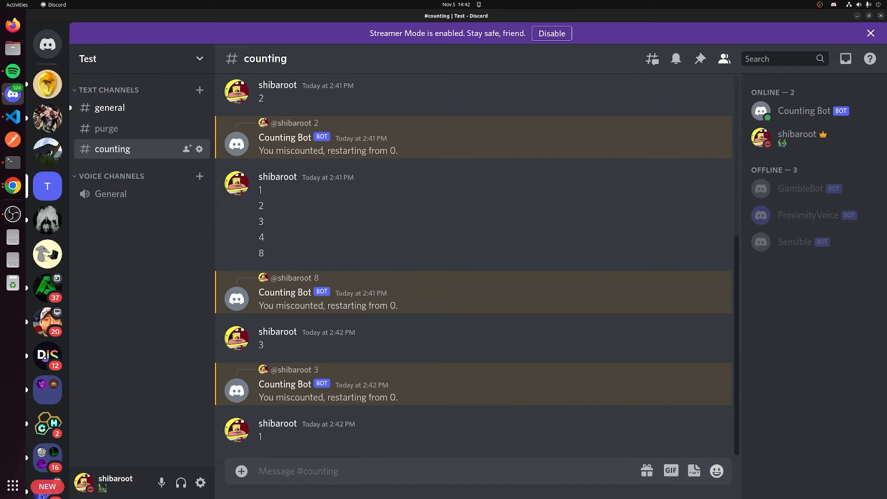
pyautogui.scroll(-3)
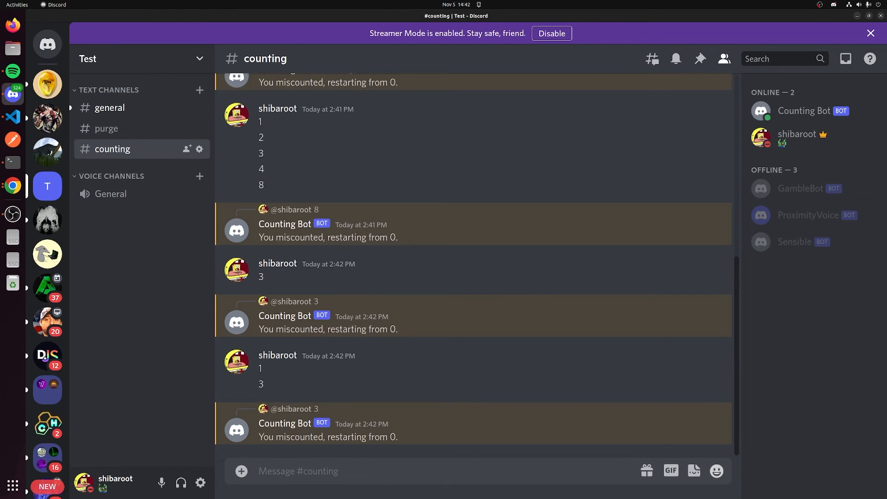
pyautogui.moveTo(396, 368)
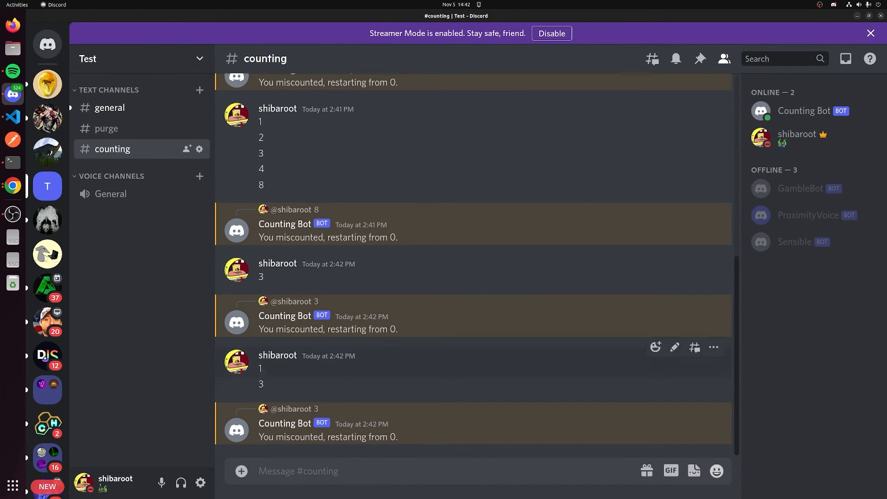